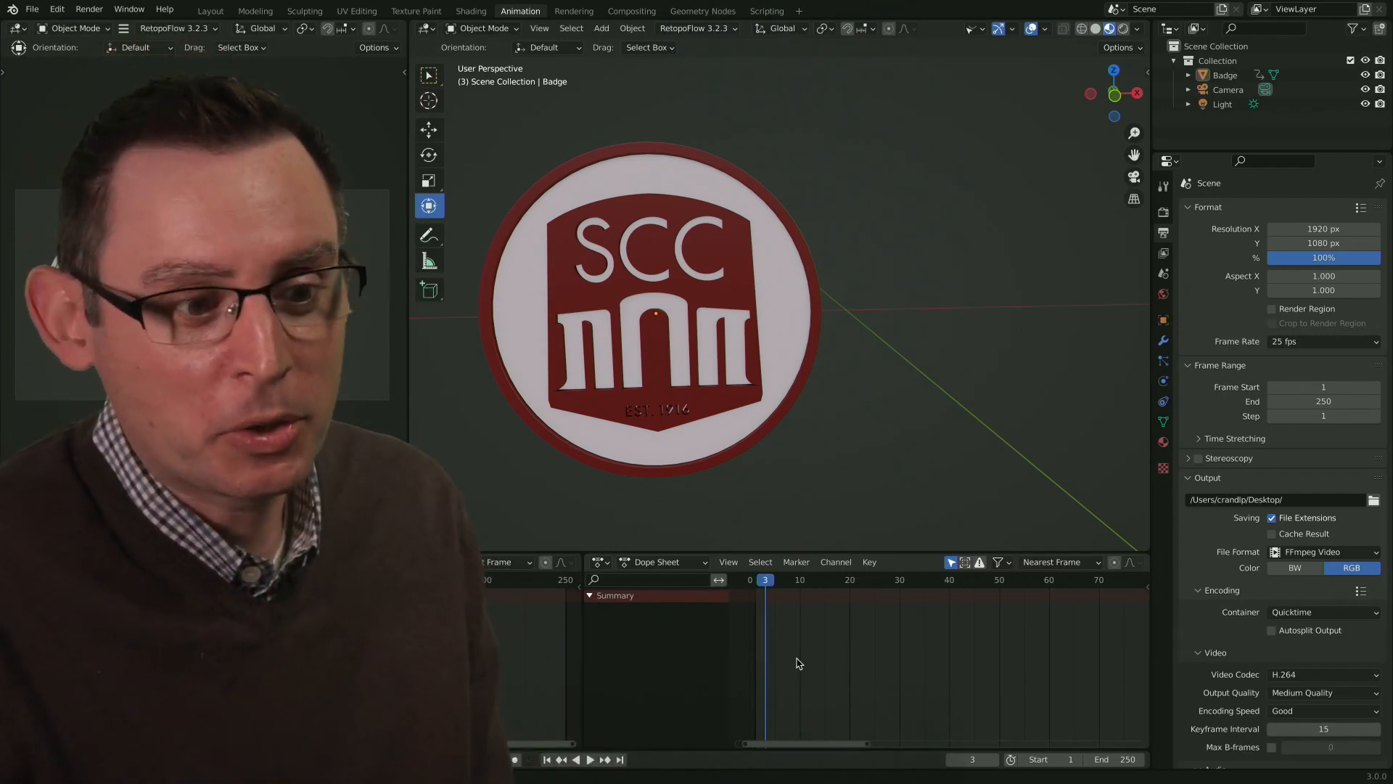
- Switch the viewport to the scene camera so the badge shot is framed
{"action": "left_click", "coordinate": [590, 759]}
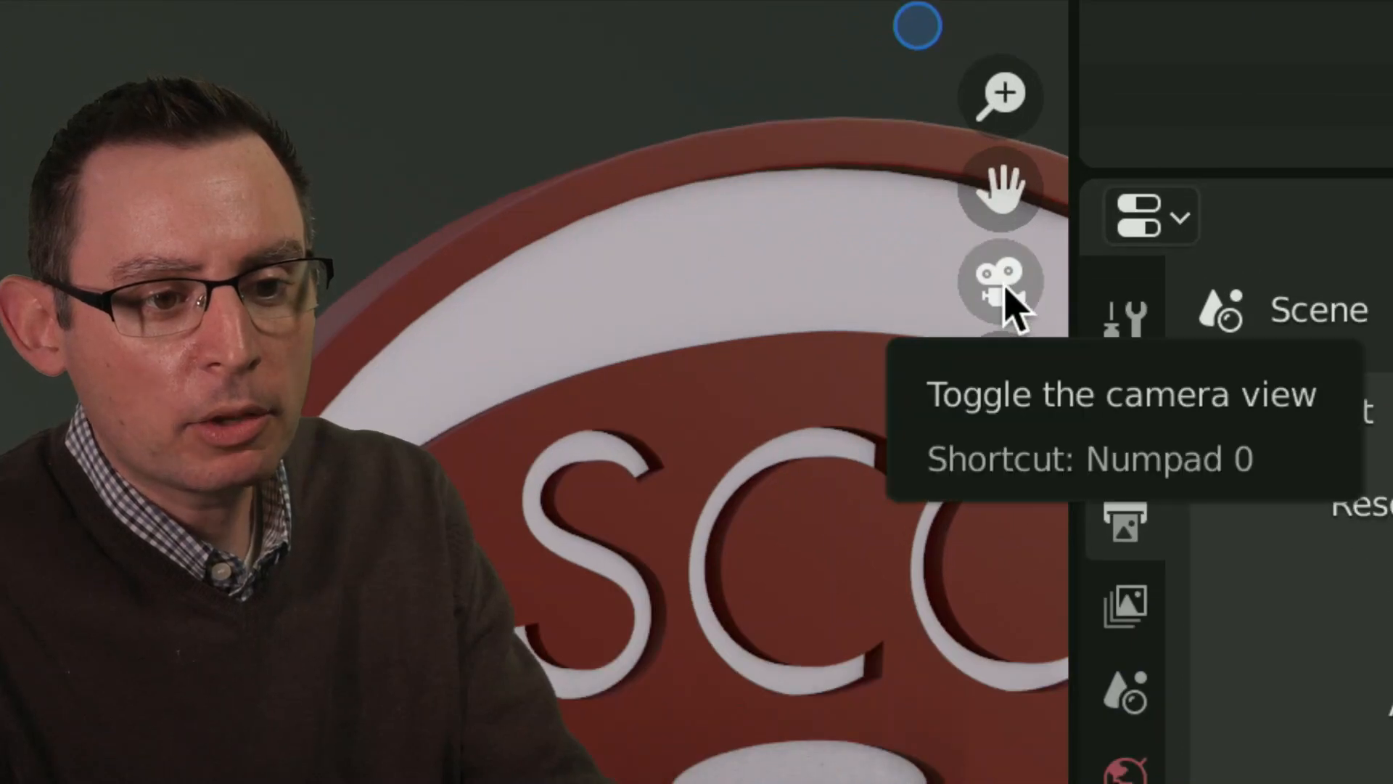
{"action": "left_click", "coordinate": [1000, 281]}
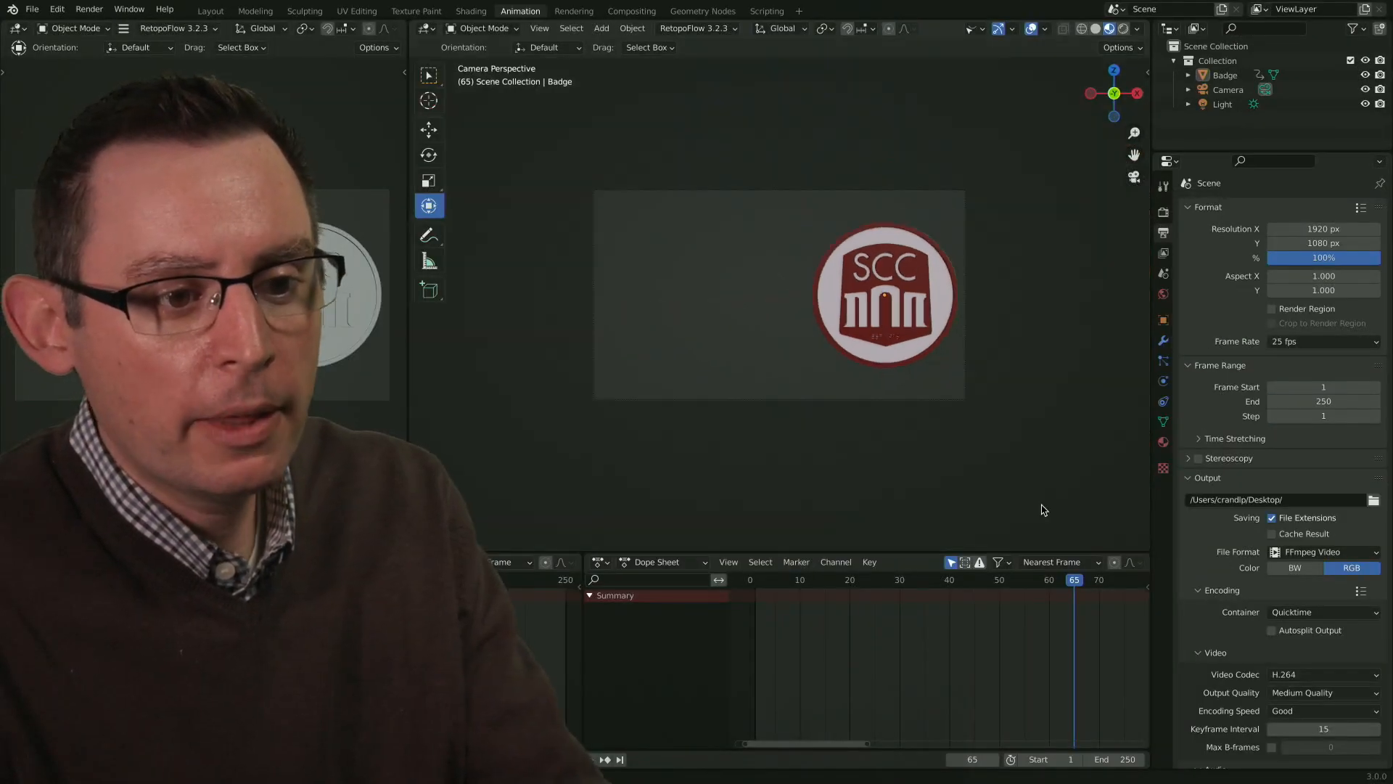
{"action": "left_click", "coordinate": [921, 579]}
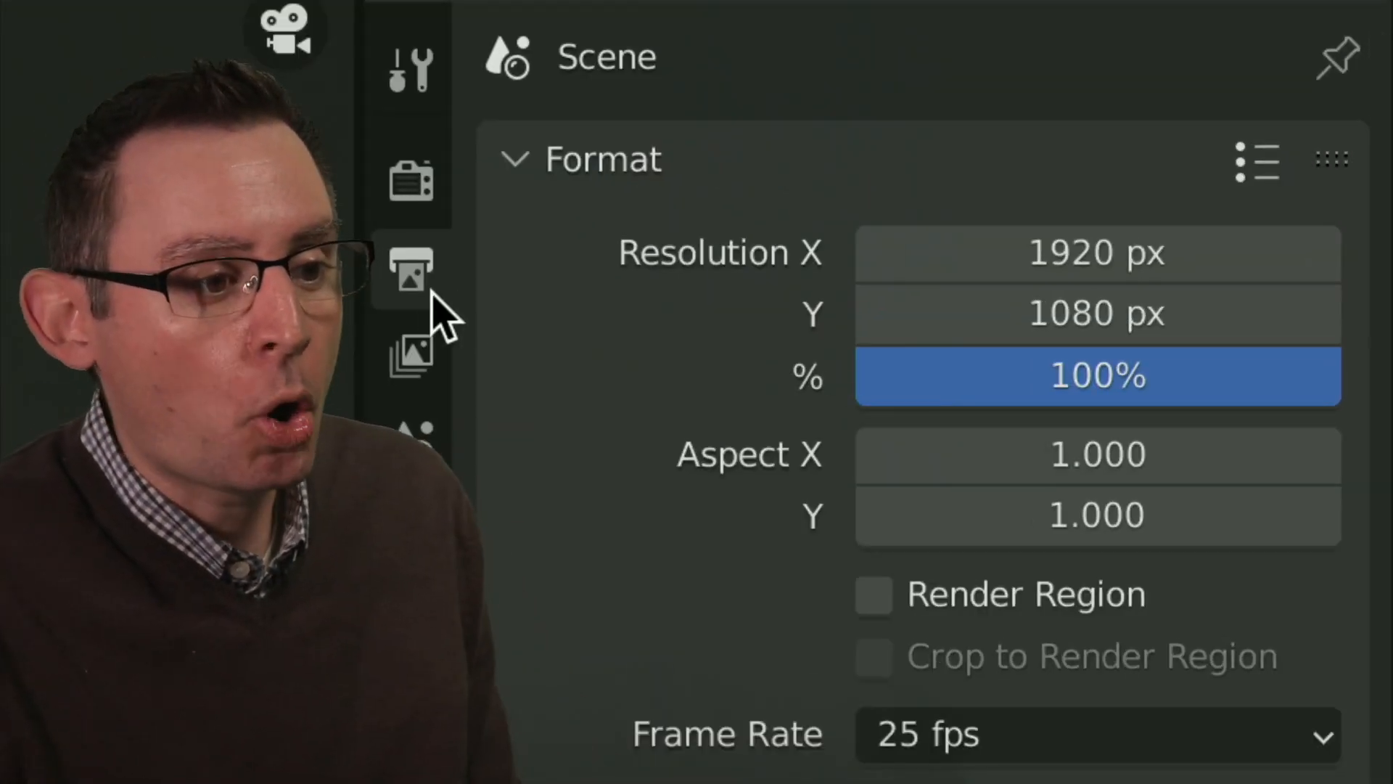
{"action": "mouse_move", "coordinate": [411, 272]}
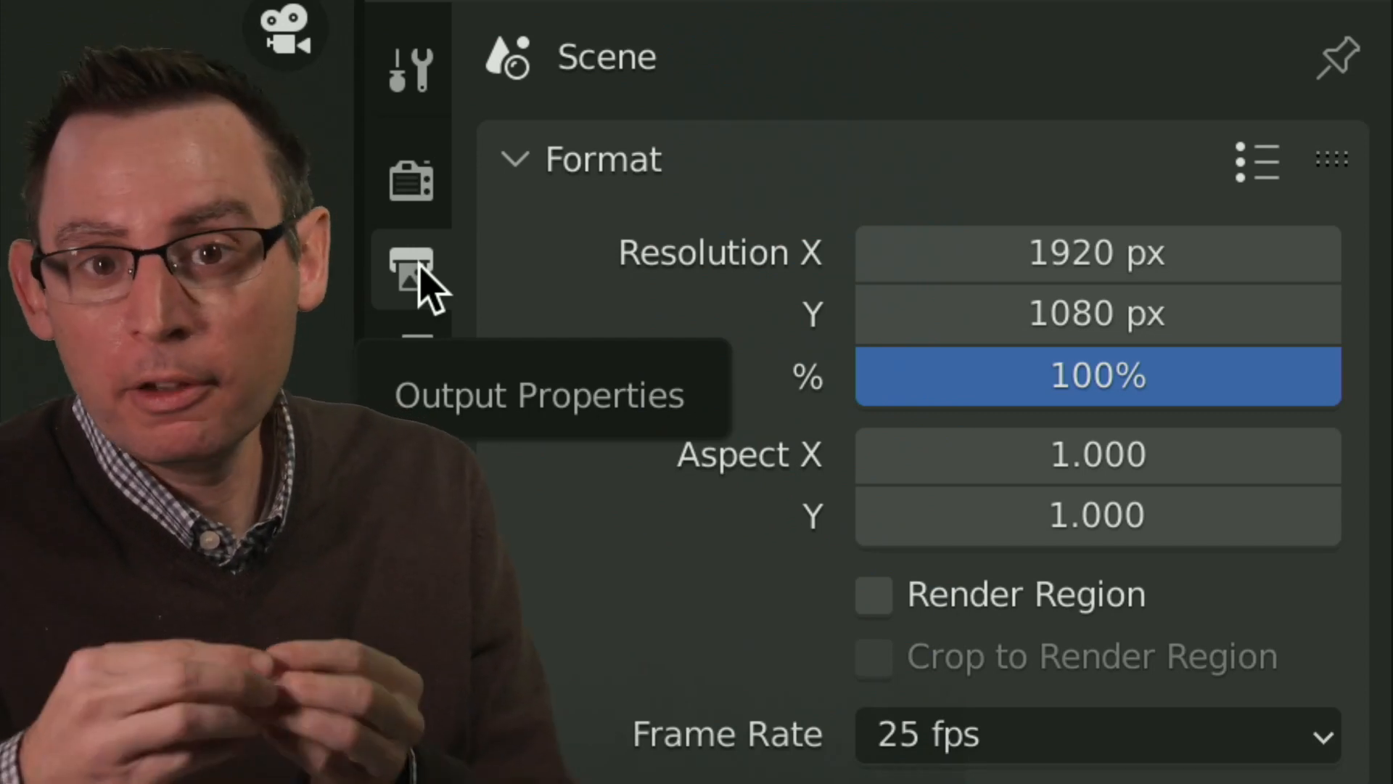
{"action": "mouse_move", "coordinate": [564, 414]}
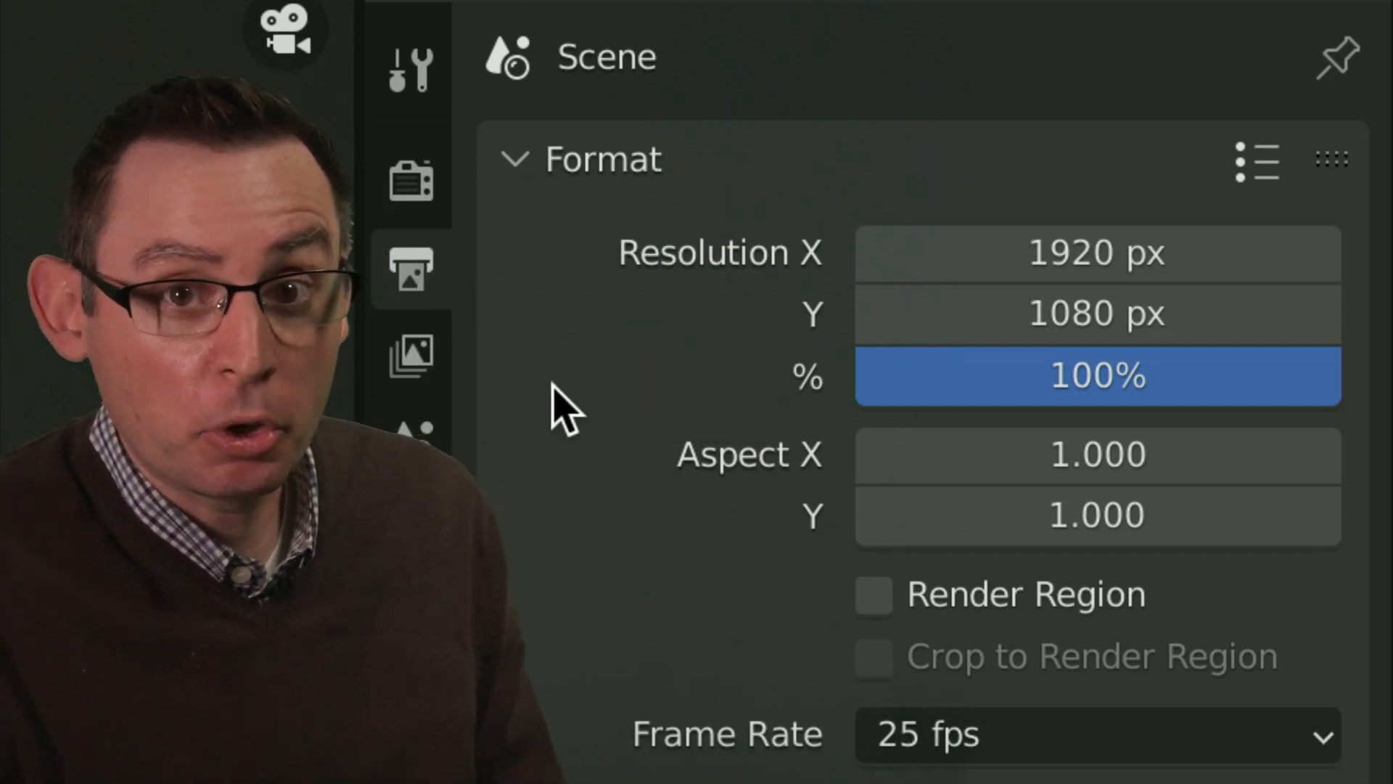
{"action": "mouse_move", "coordinate": [612, 401]}
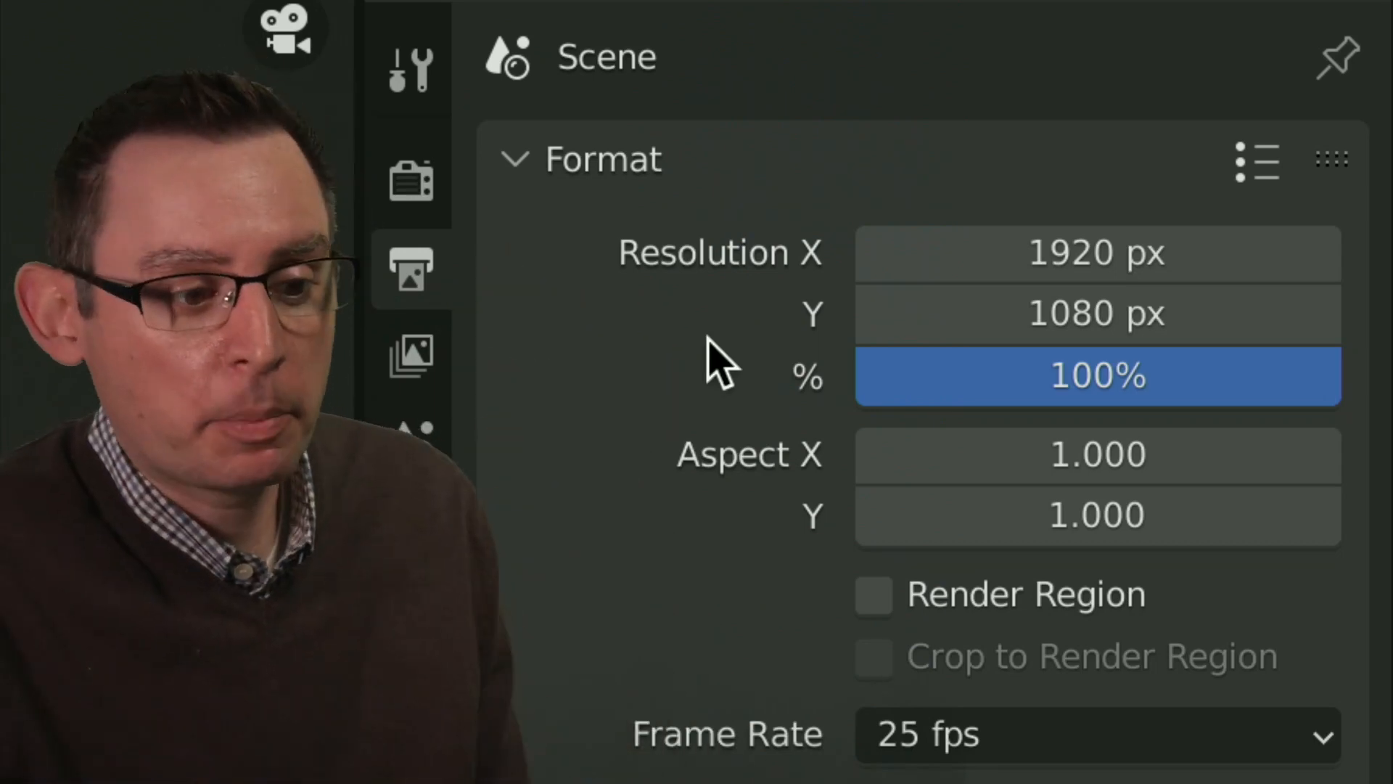
- Set the frame rate to 29.97 fps and the frame range end to 70
{"action": "scroll", "scroll_direction": "down", "scroll_amount": 3}
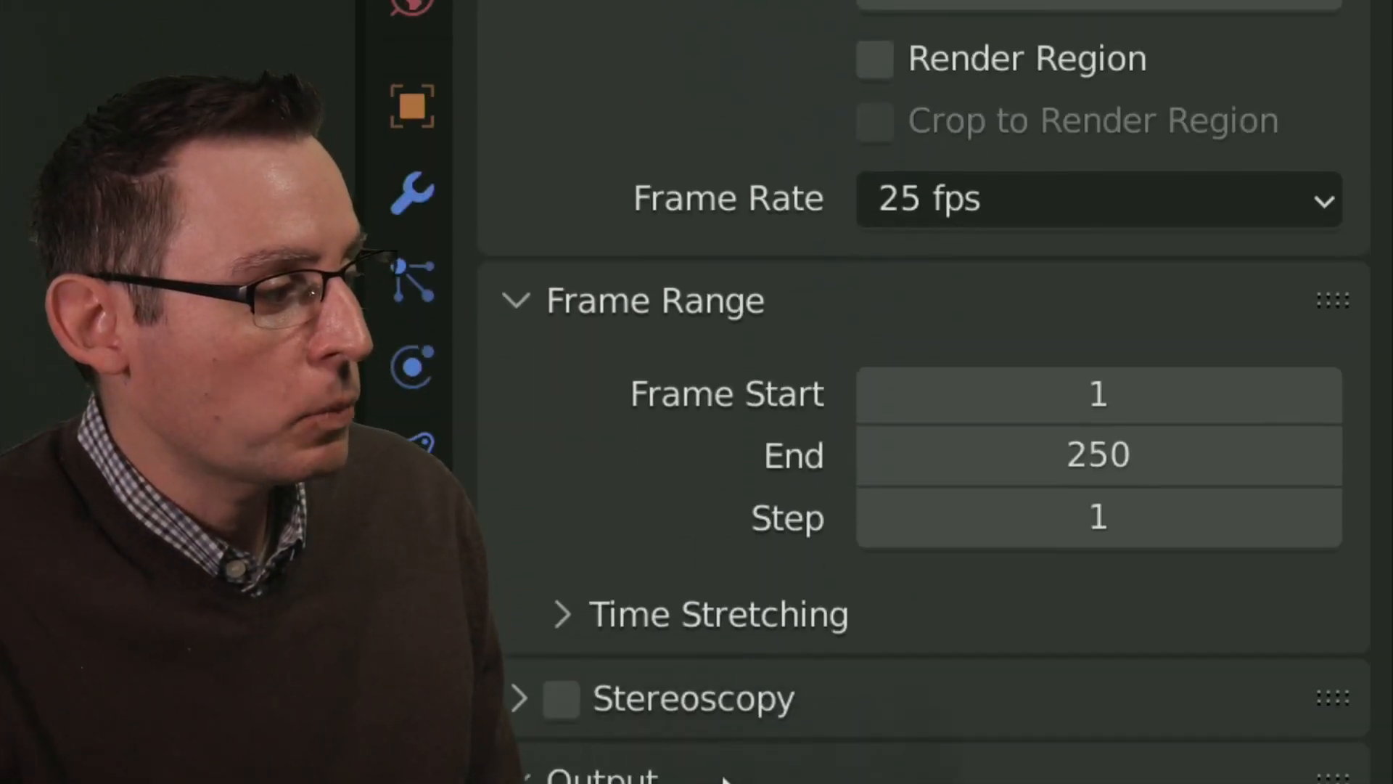
{"action": "left_click", "coordinate": [1098, 197]}
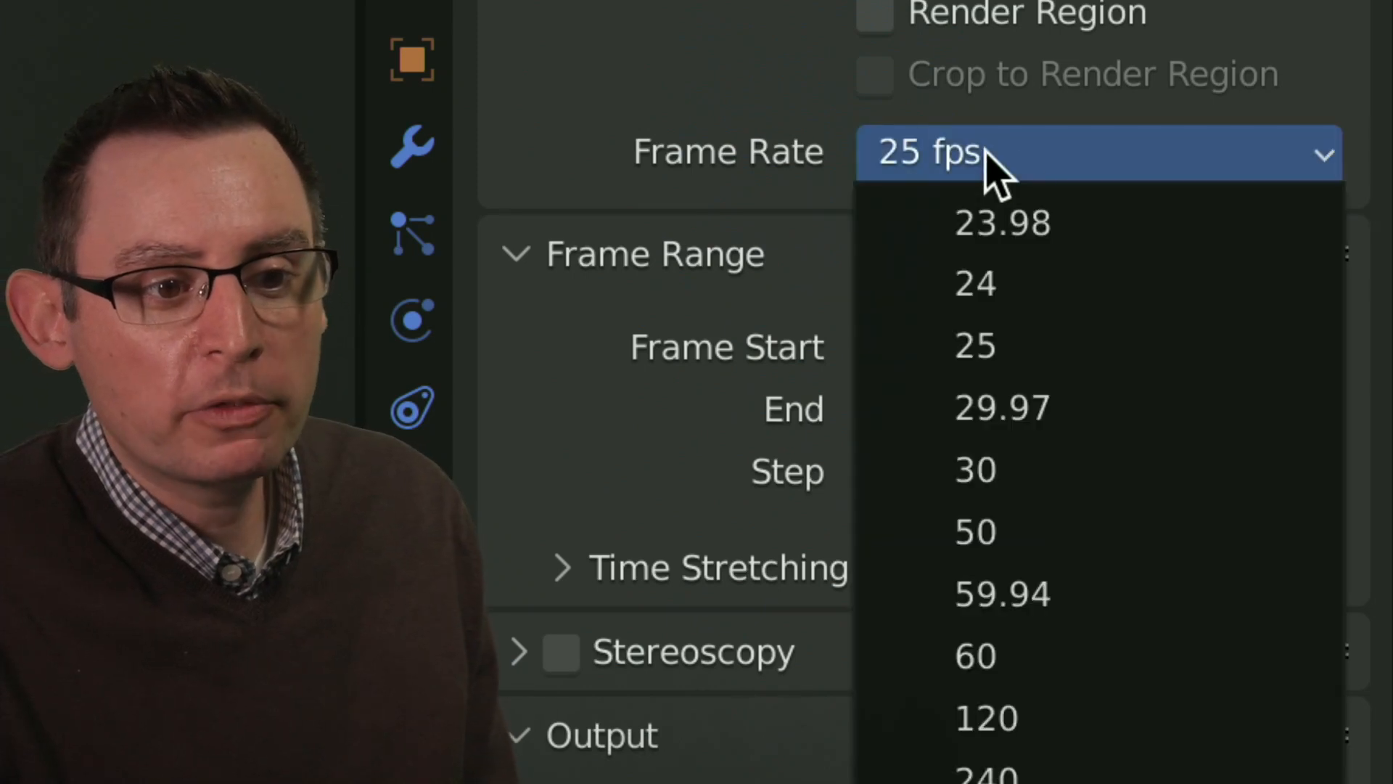
{"action": "left_click", "coordinate": [1002, 408]}
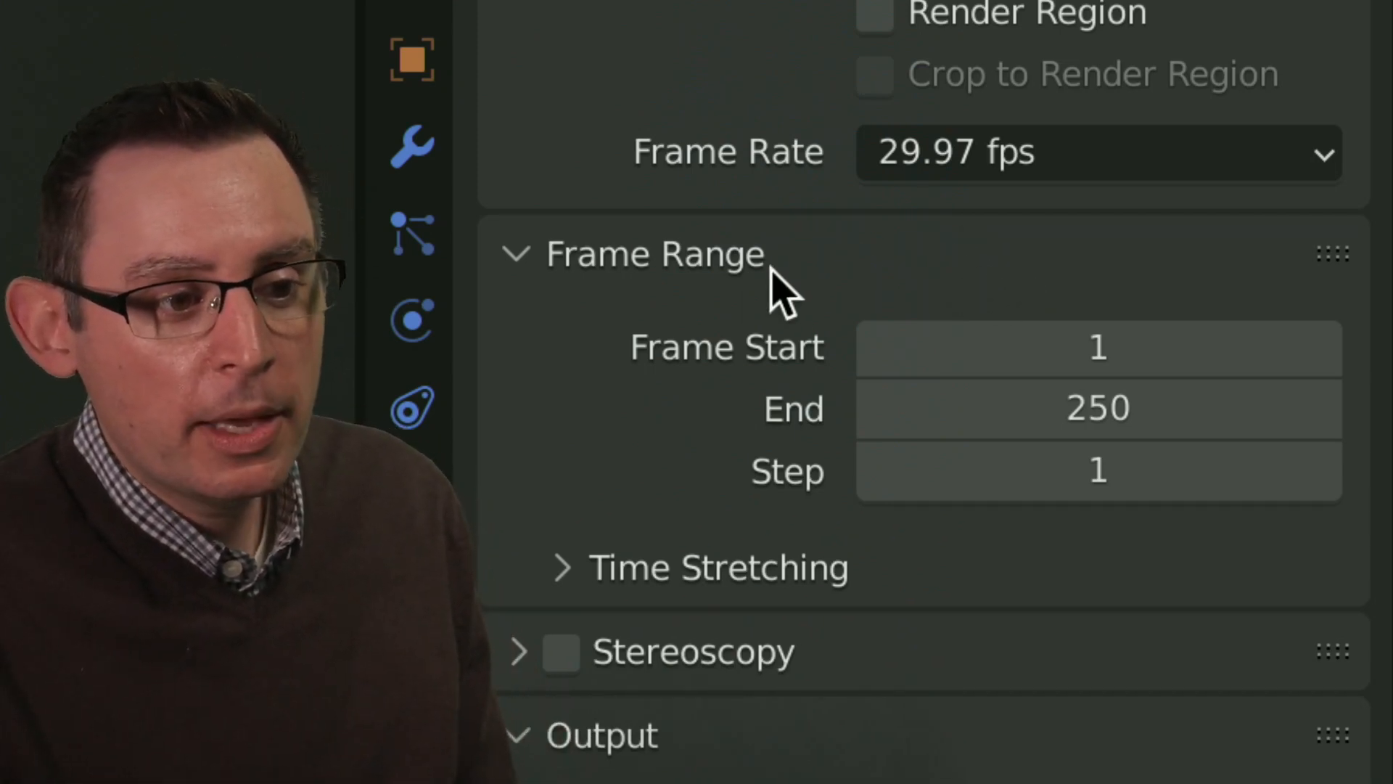
{"action": "mouse_move", "coordinate": [787, 355]}
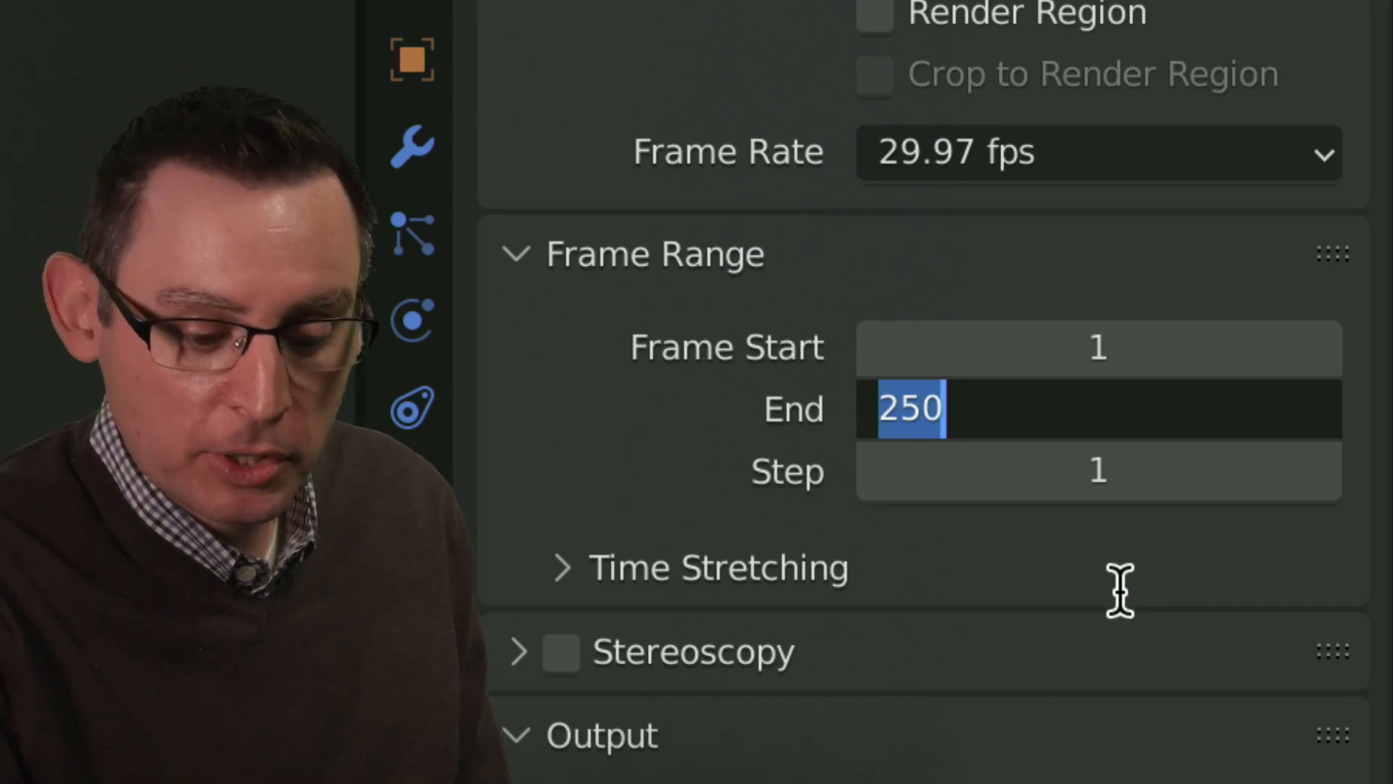
{"action": "type", "text": "70"}
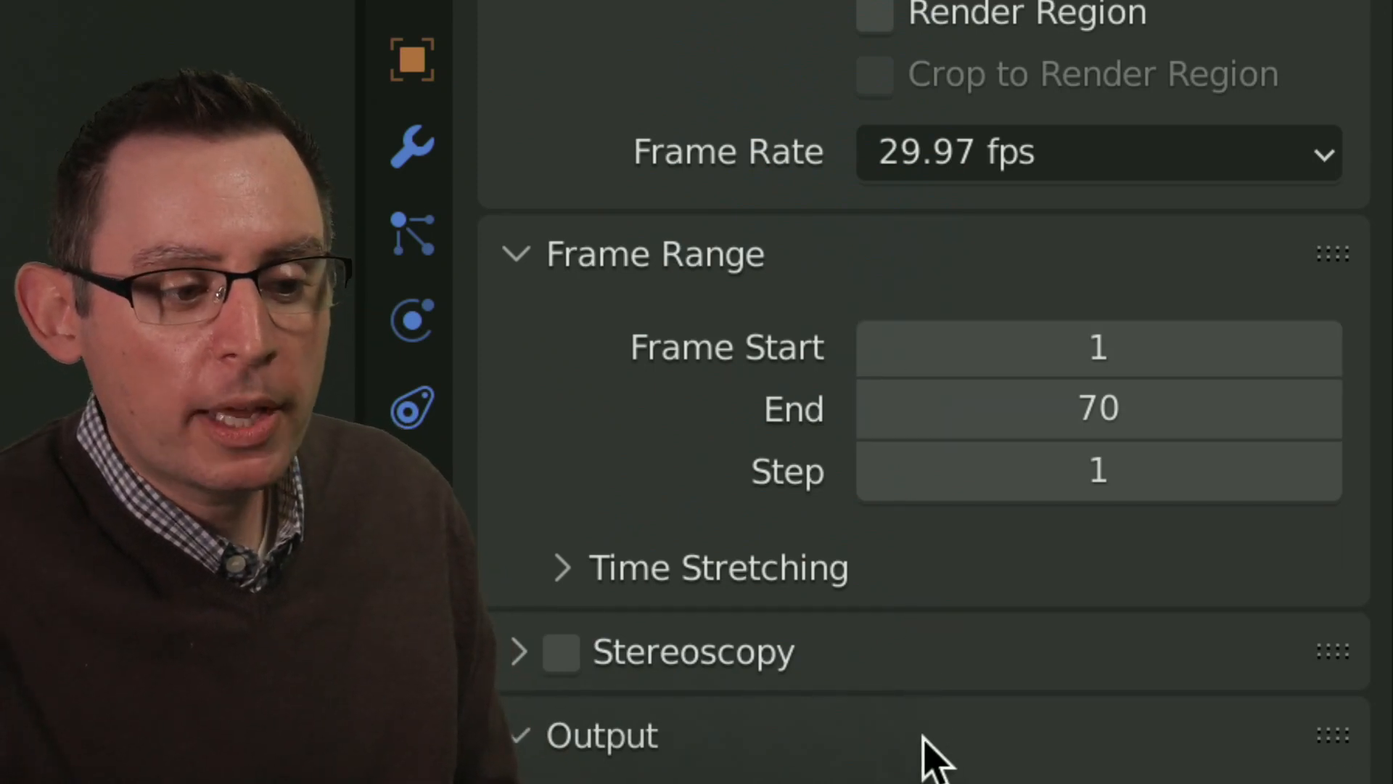
{"action": "scroll", "scroll_direction": "down", "scroll_amount": 3}
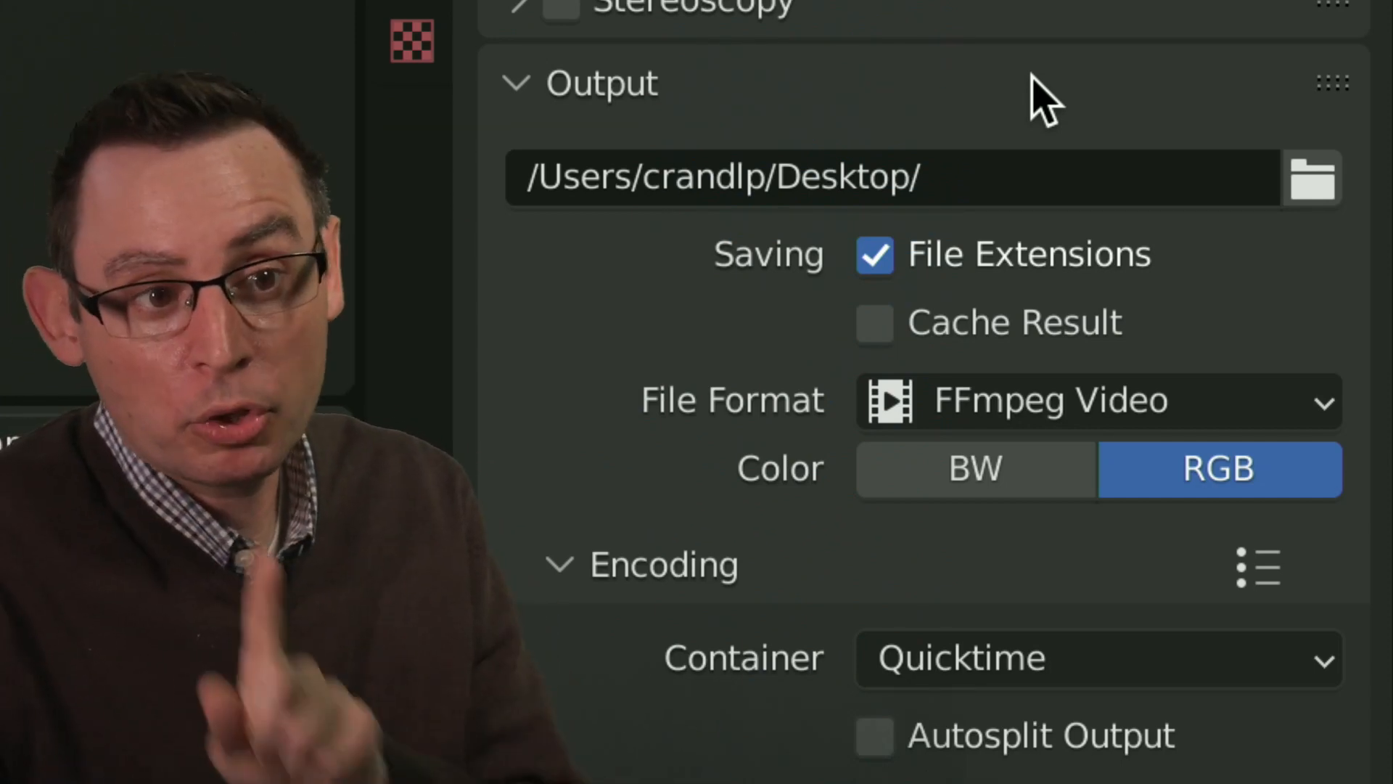
{"action": "mouse_move", "coordinate": [867, 213]}
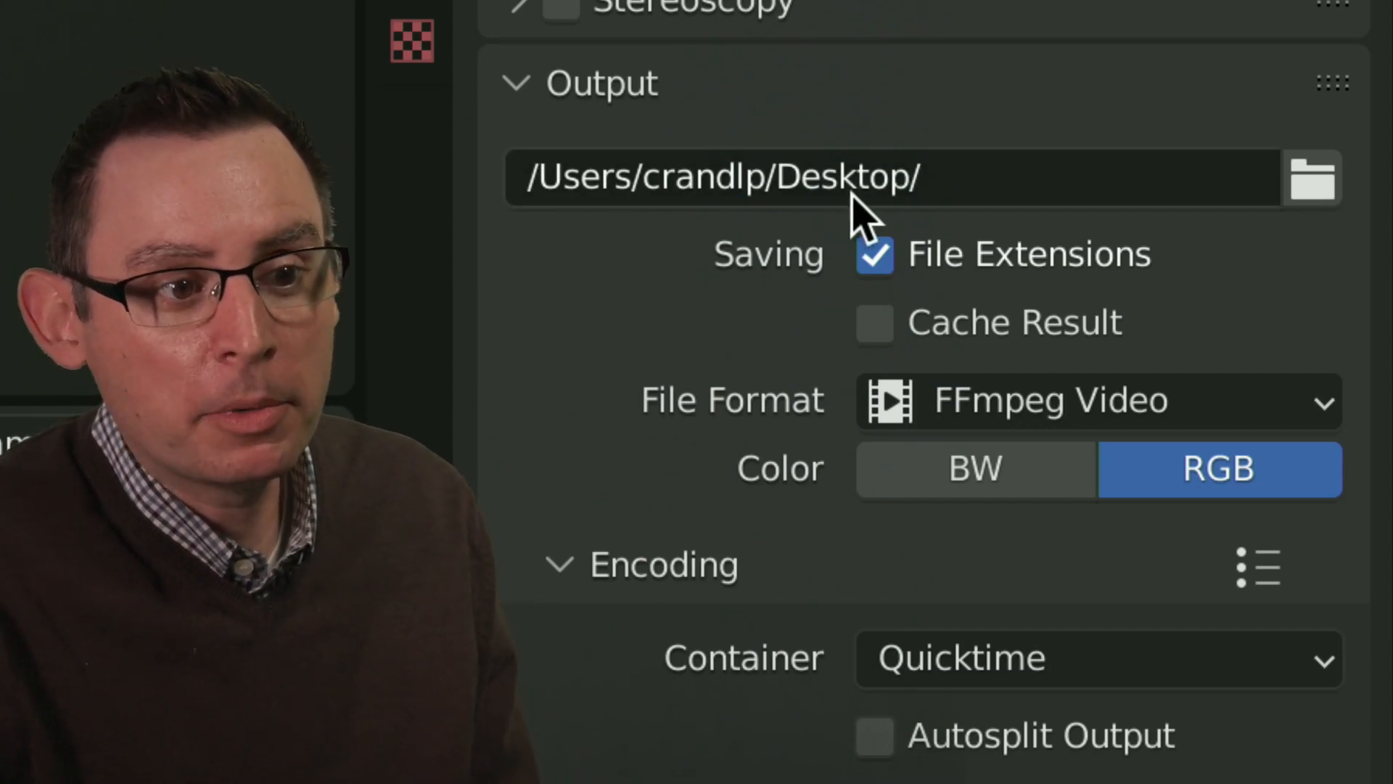
{"action": "mouse_move", "coordinate": [854, 213]}
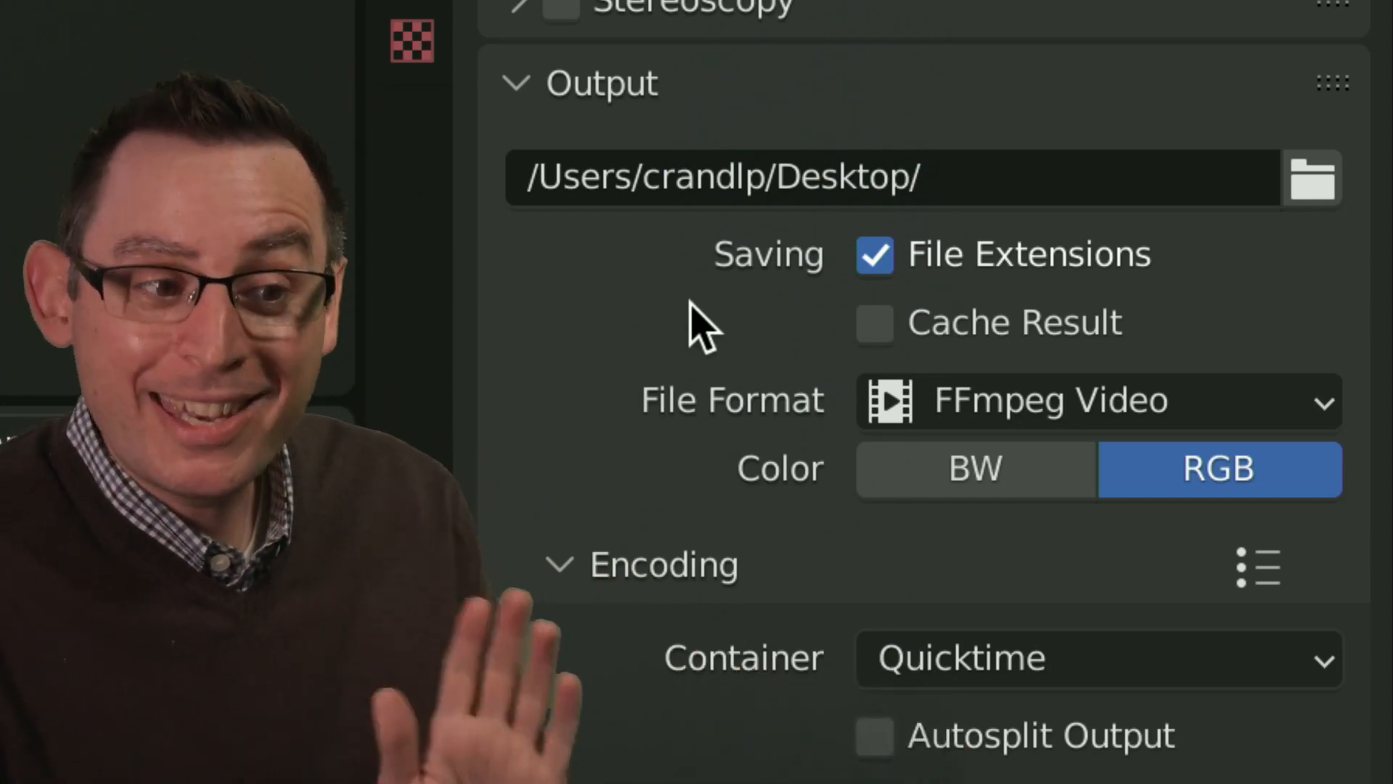
{"action": "mouse_move", "coordinate": [729, 453]}
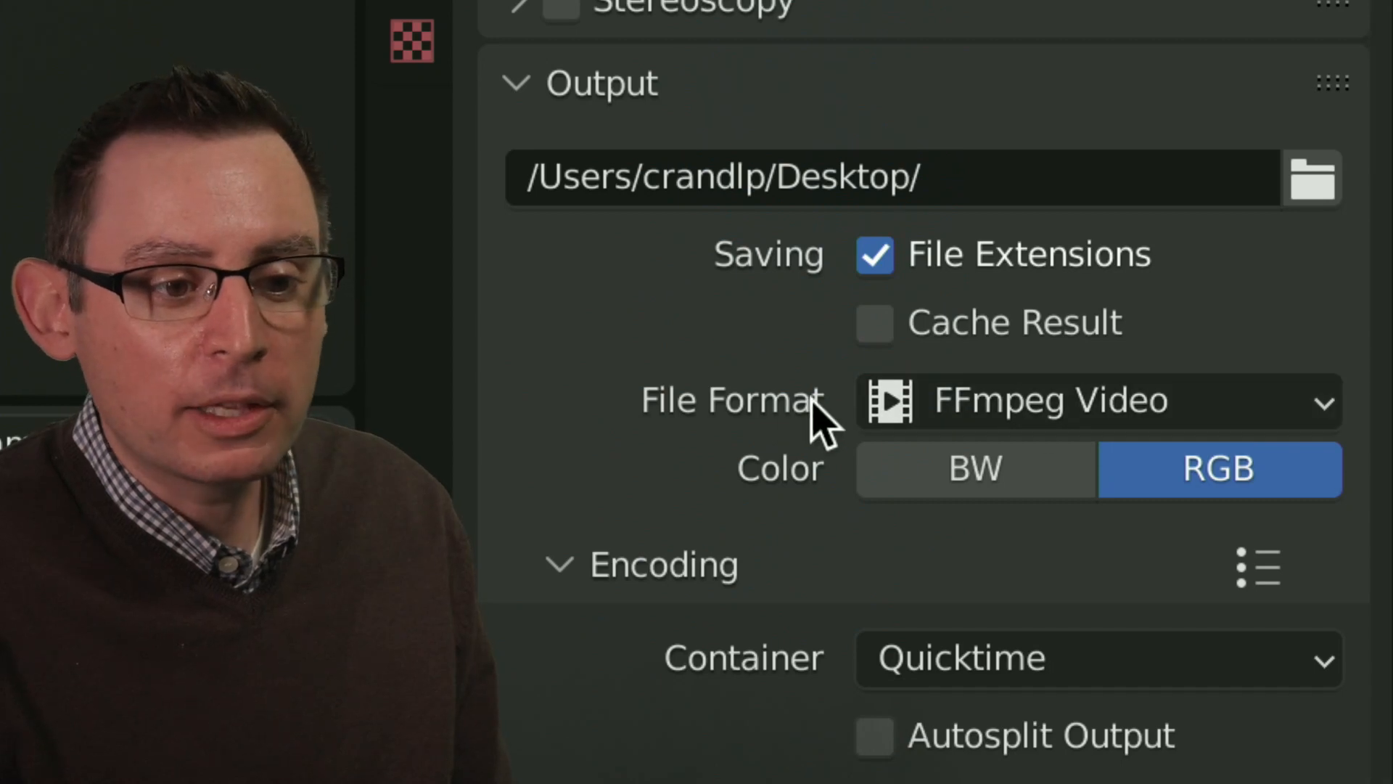
{"action": "left_click", "coordinate": [1097, 401]}
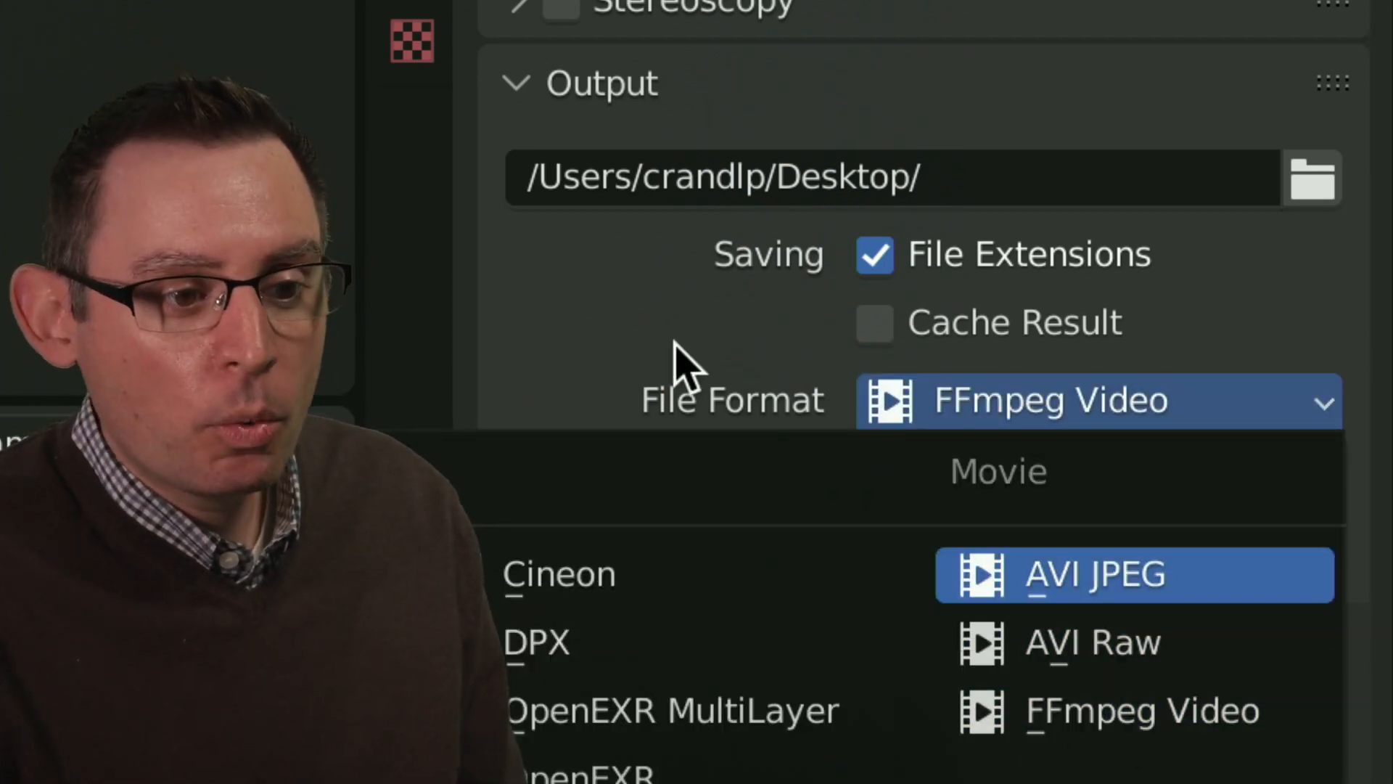
{"action": "left_click", "coordinate": [1141, 710]}
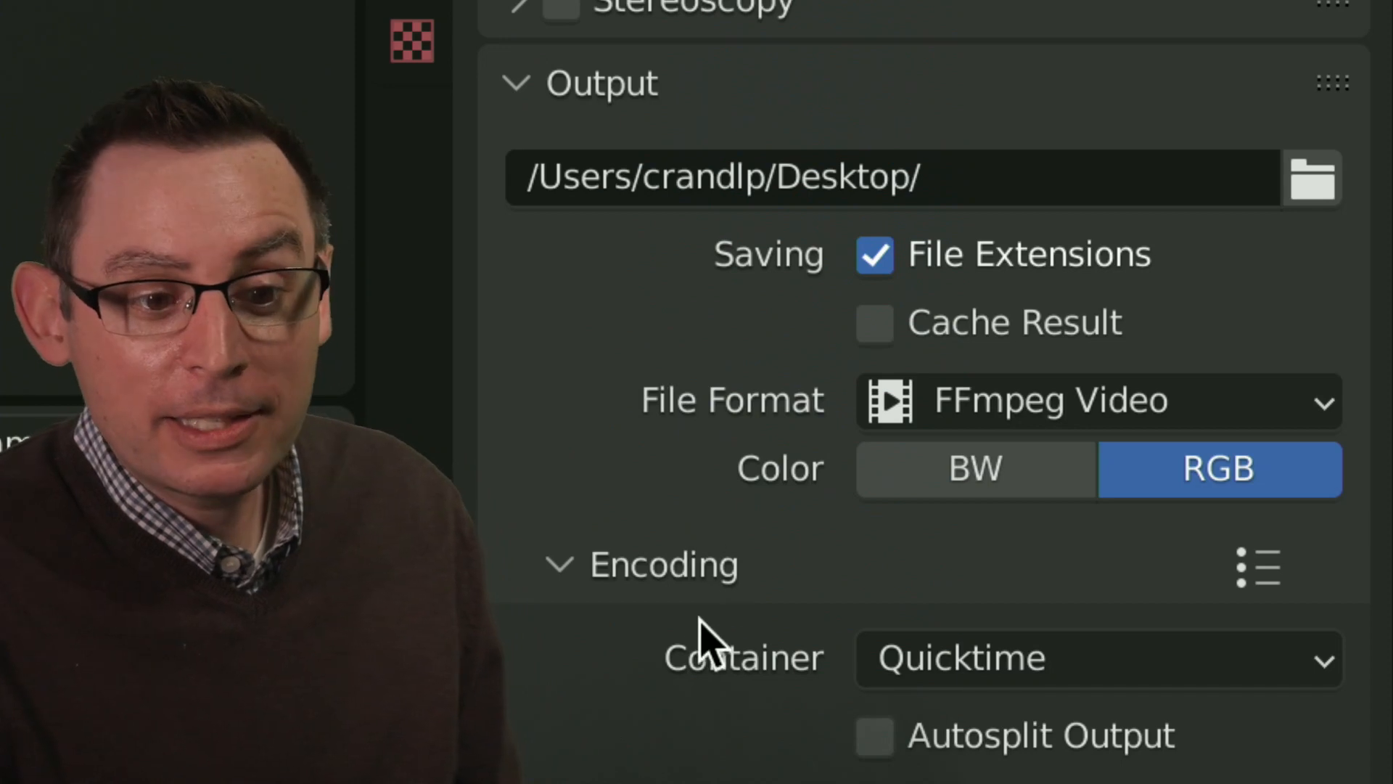
{"action": "left_click", "coordinate": [1097, 659]}
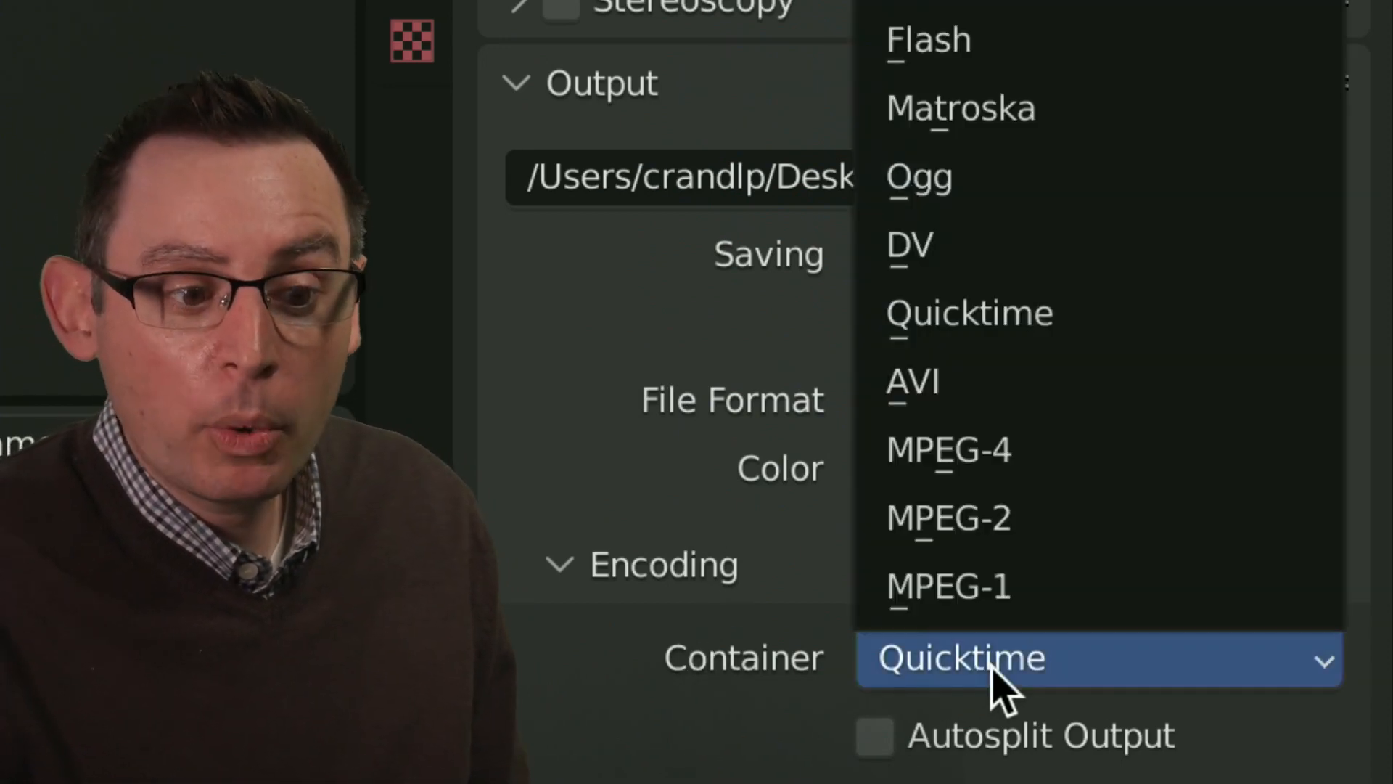
{"action": "mouse_move", "coordinate": [977, 675]}
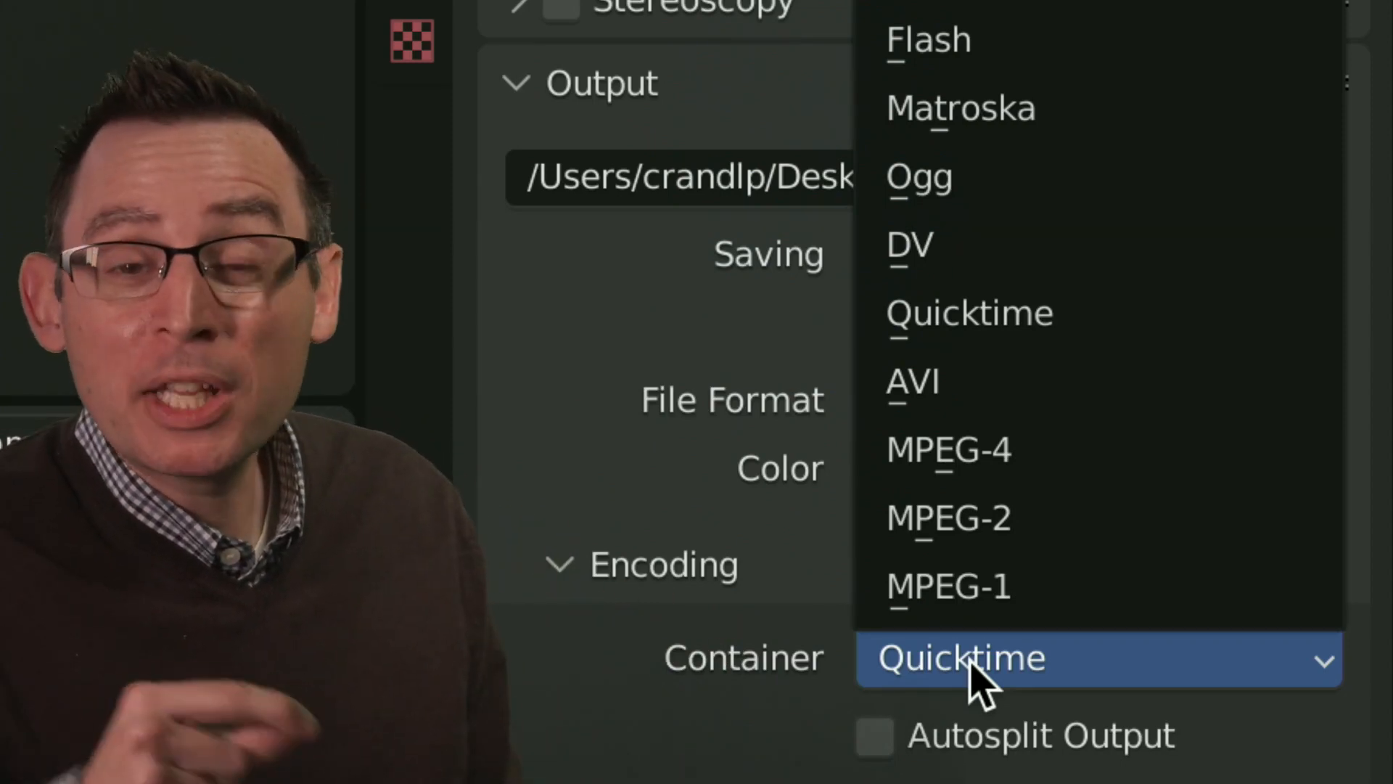
{"action": "left_click", "coordinate": [959, 659]}
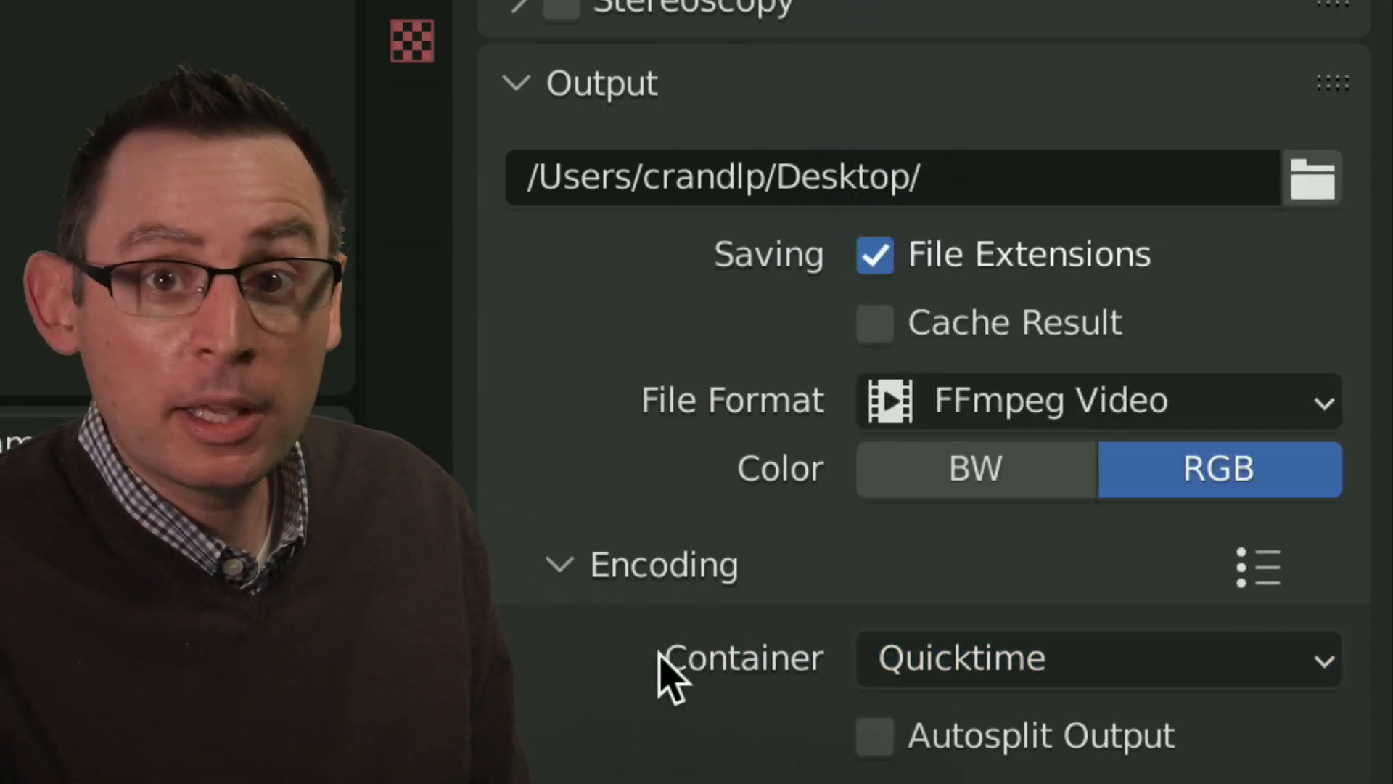
{"action": "left_click", "coordinate": [1093, 658]}
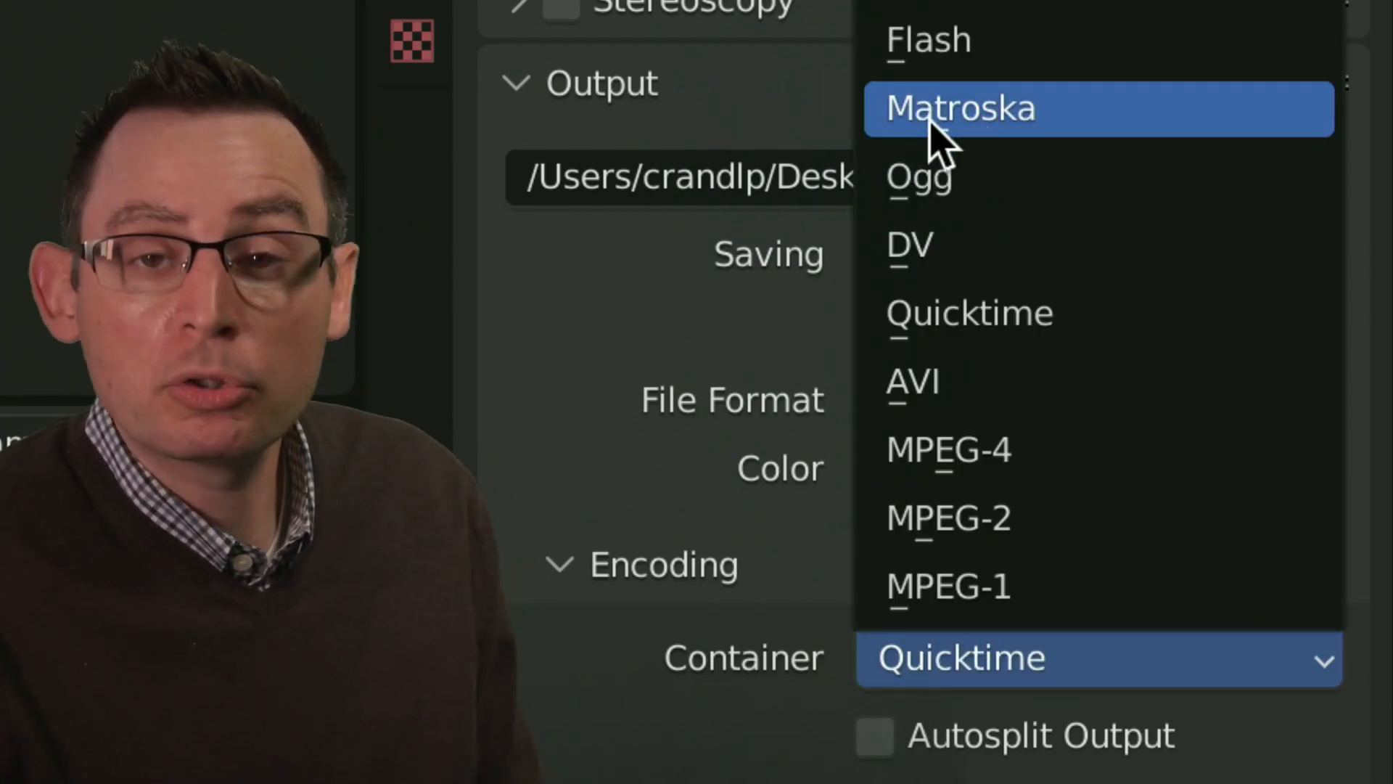
{"action": "mouse_move", "coordinate": [1047, 143]}
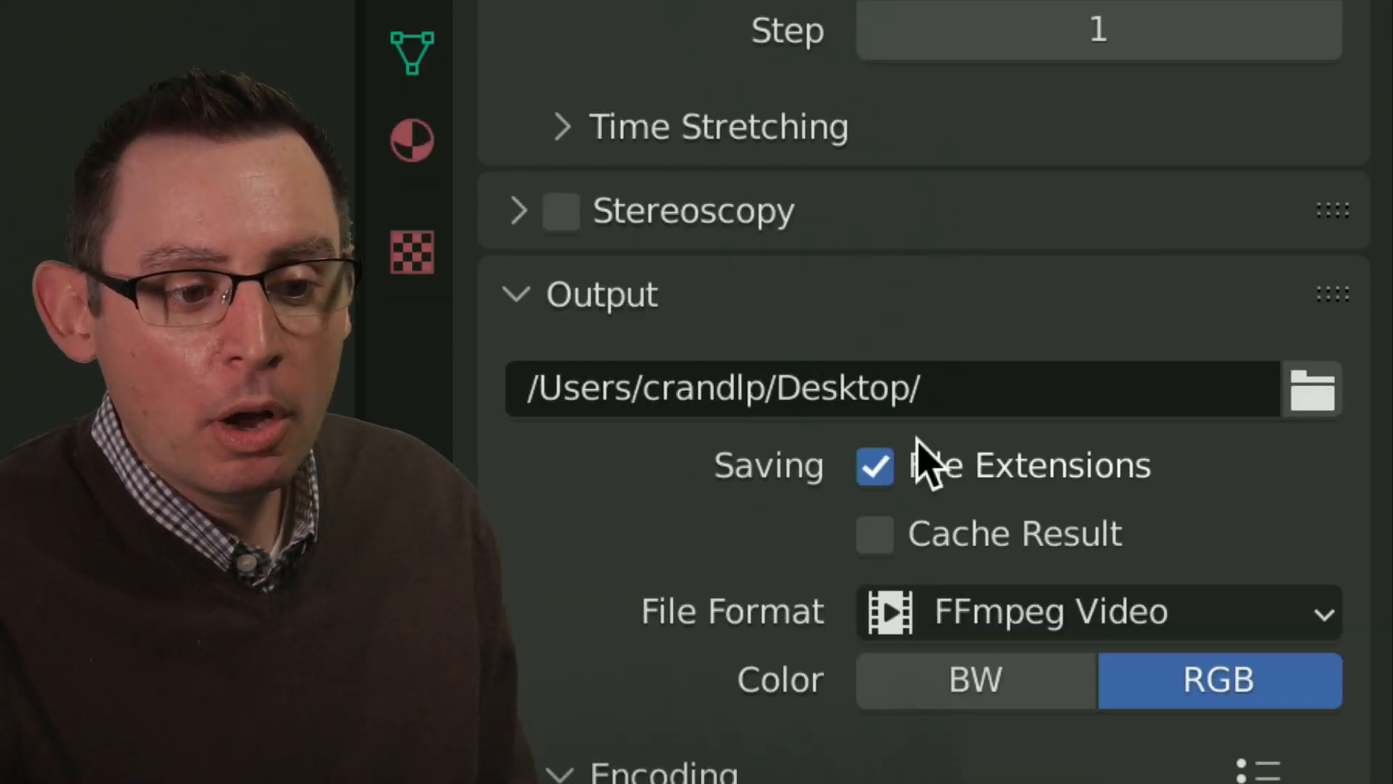
{"action": "scroll", "scroll_direction": "down", "scroll_amount": 3}
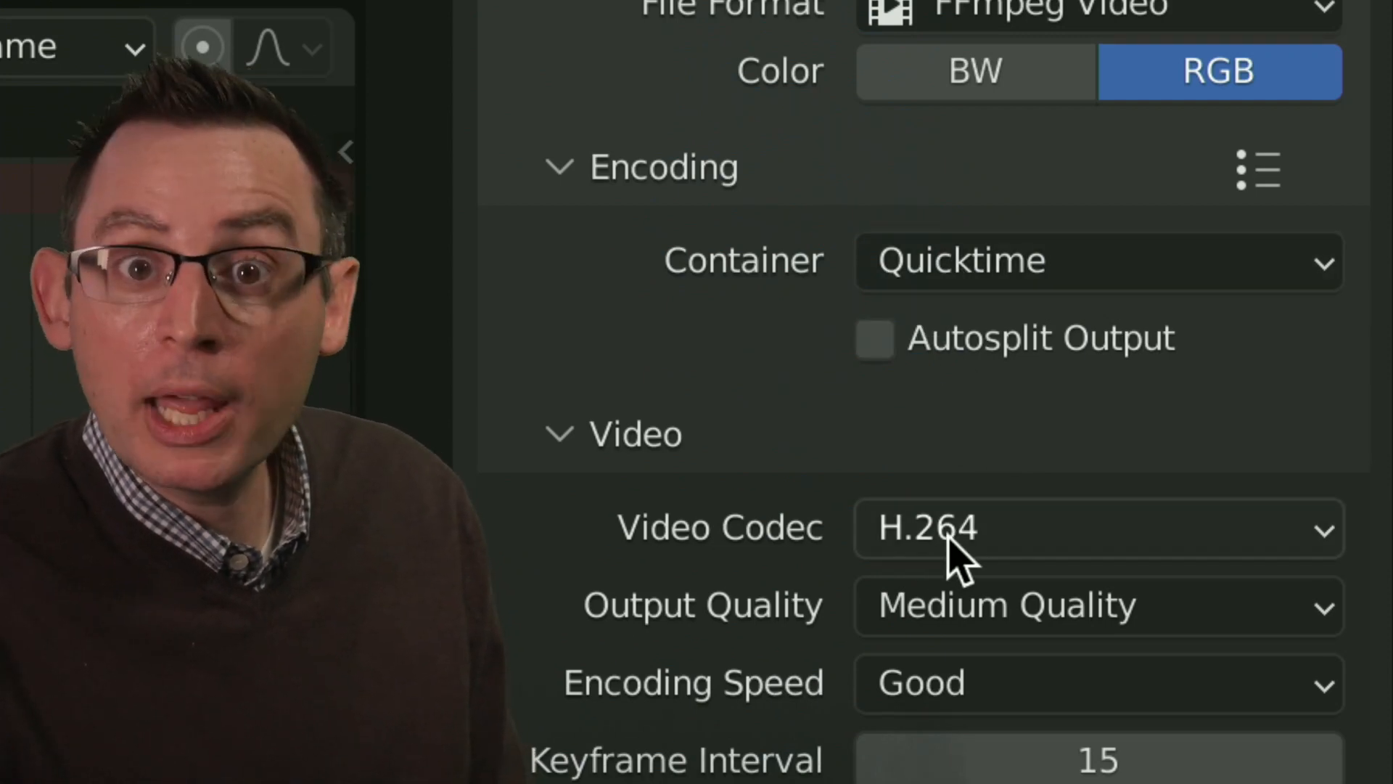
{"action": "mouse_move", "coordinate": [960, 528]}
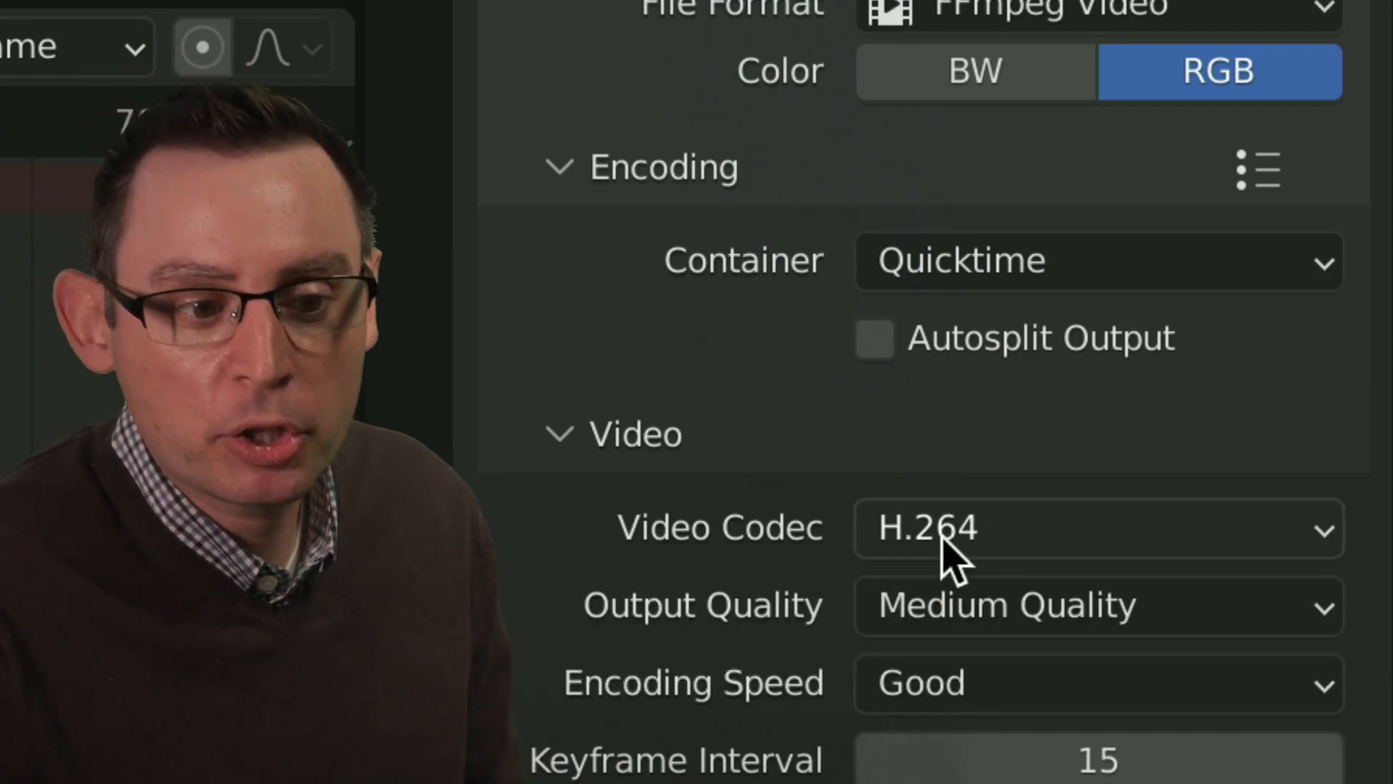
{"action": "mouse_move", "coordinate": [960, 528]}
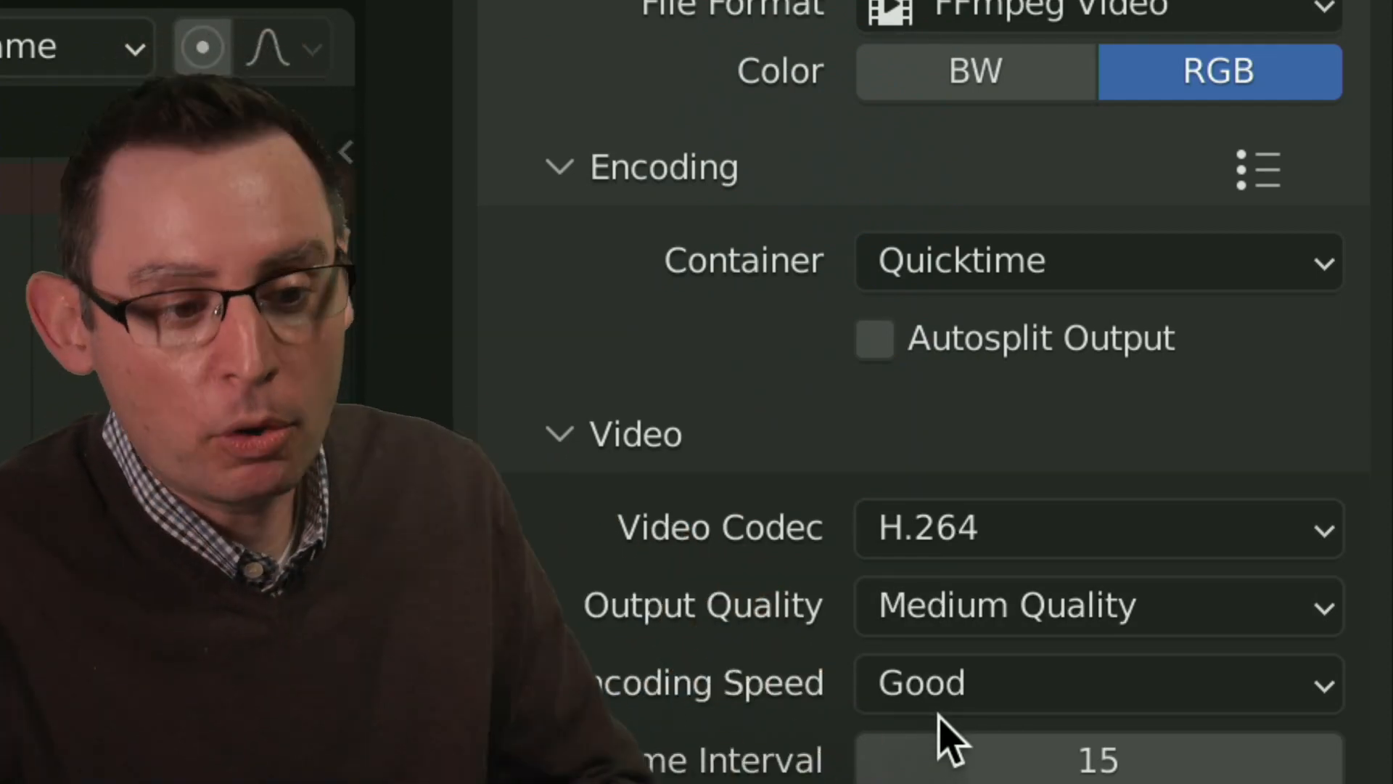
{"action": "left_click", "coordinate": [1093, 605]}
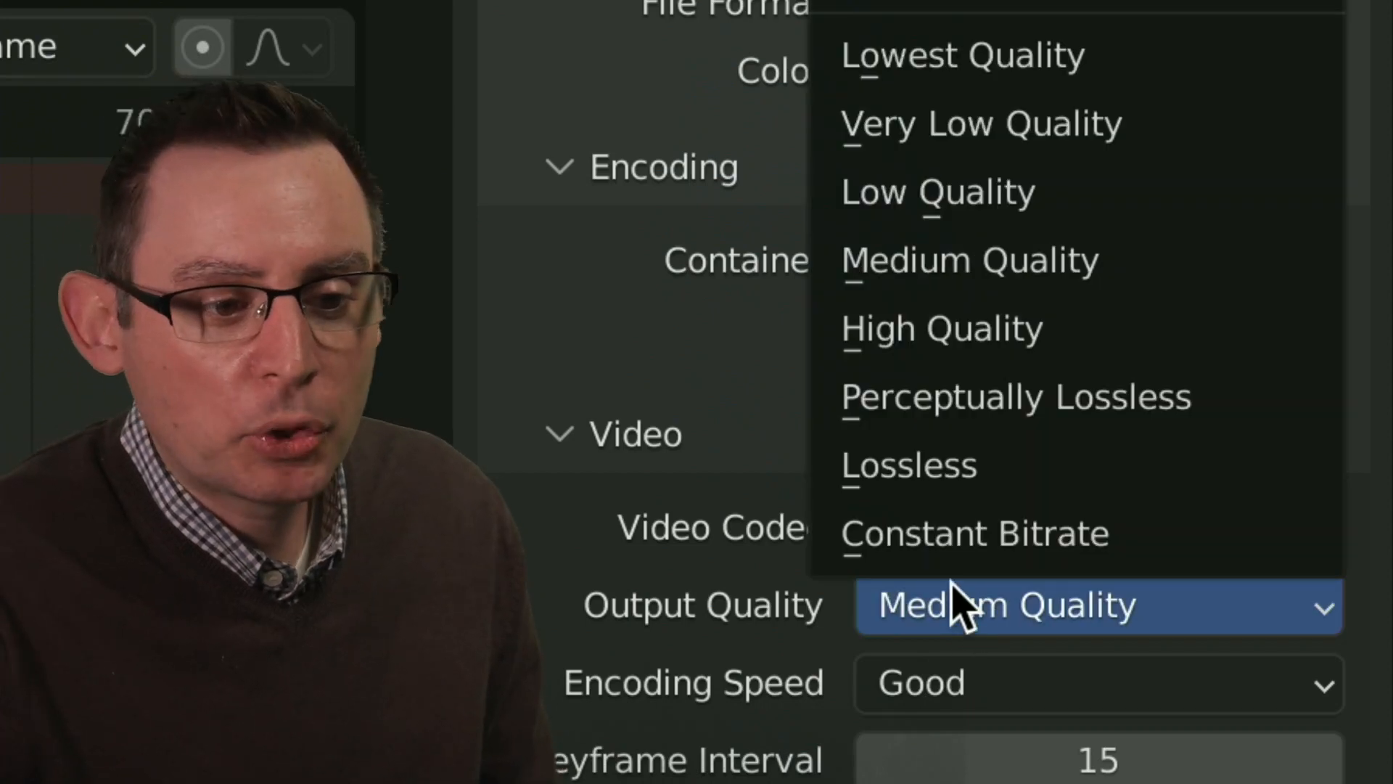
{"action": "mouse_move", "coordinate": [959, 329]}
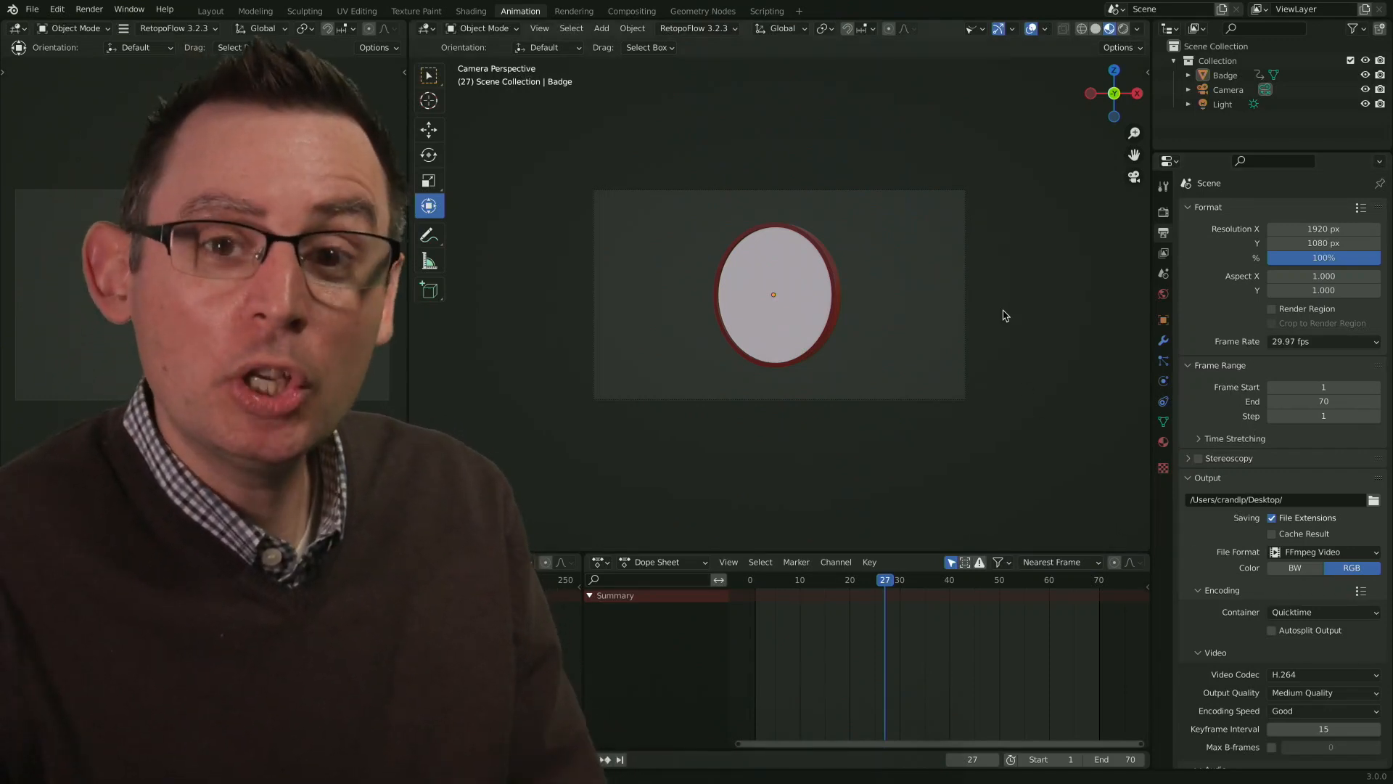
{"action": "mouse_move", "coordinate": [955, 285]}
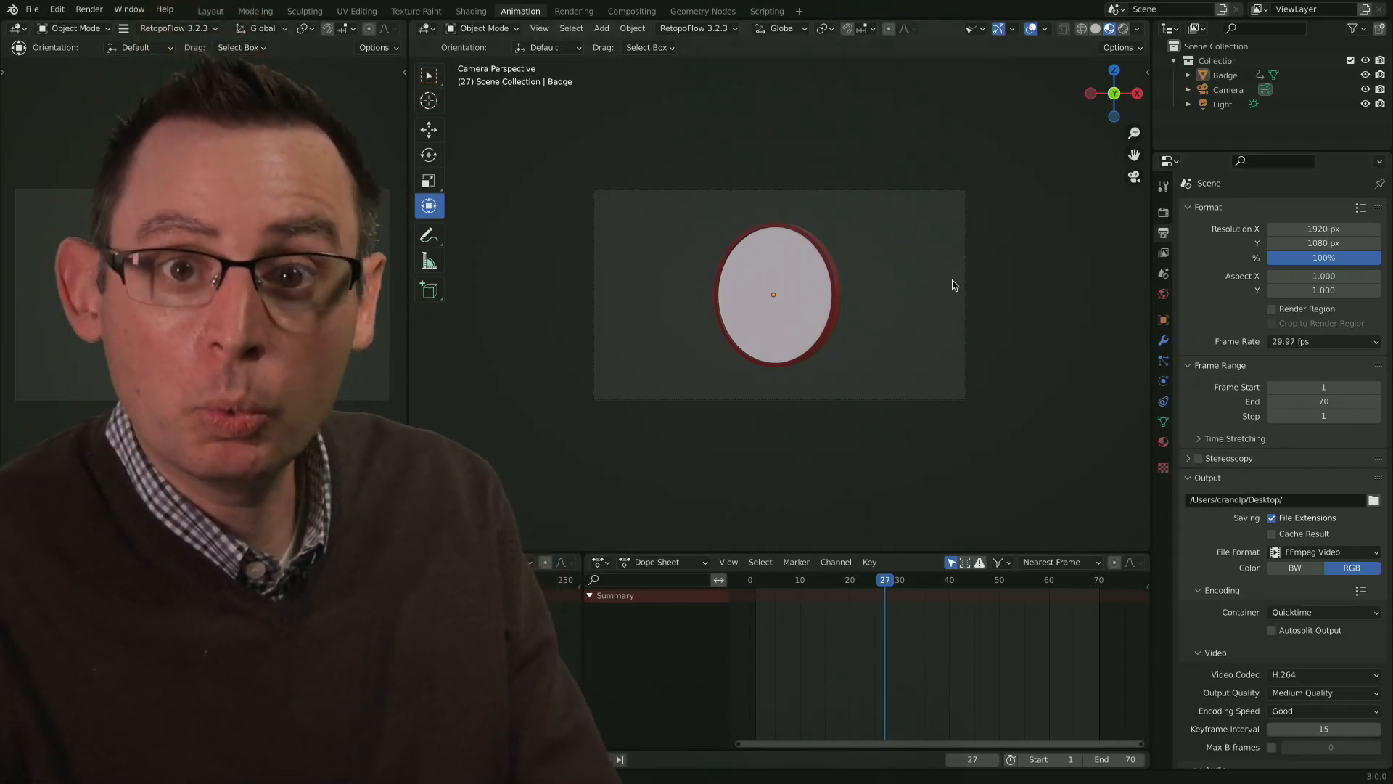
- Scrub the playhead forward until the SCC emblem faces the camera
{"action": "left_click", "coordinate": [975, 579]}
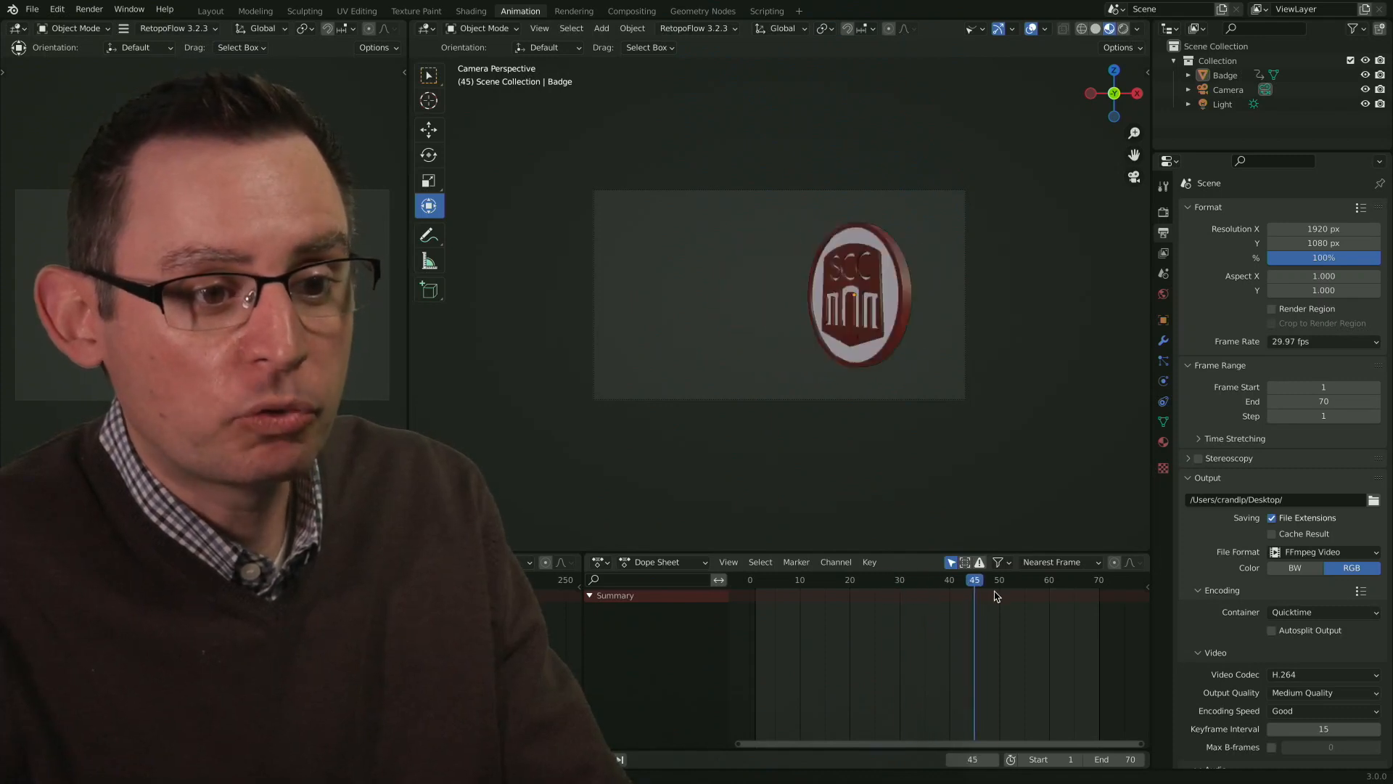
{"action": "left_click_drag", "start_coordinate": [976, 579], "coordinate": [1034, 579]}
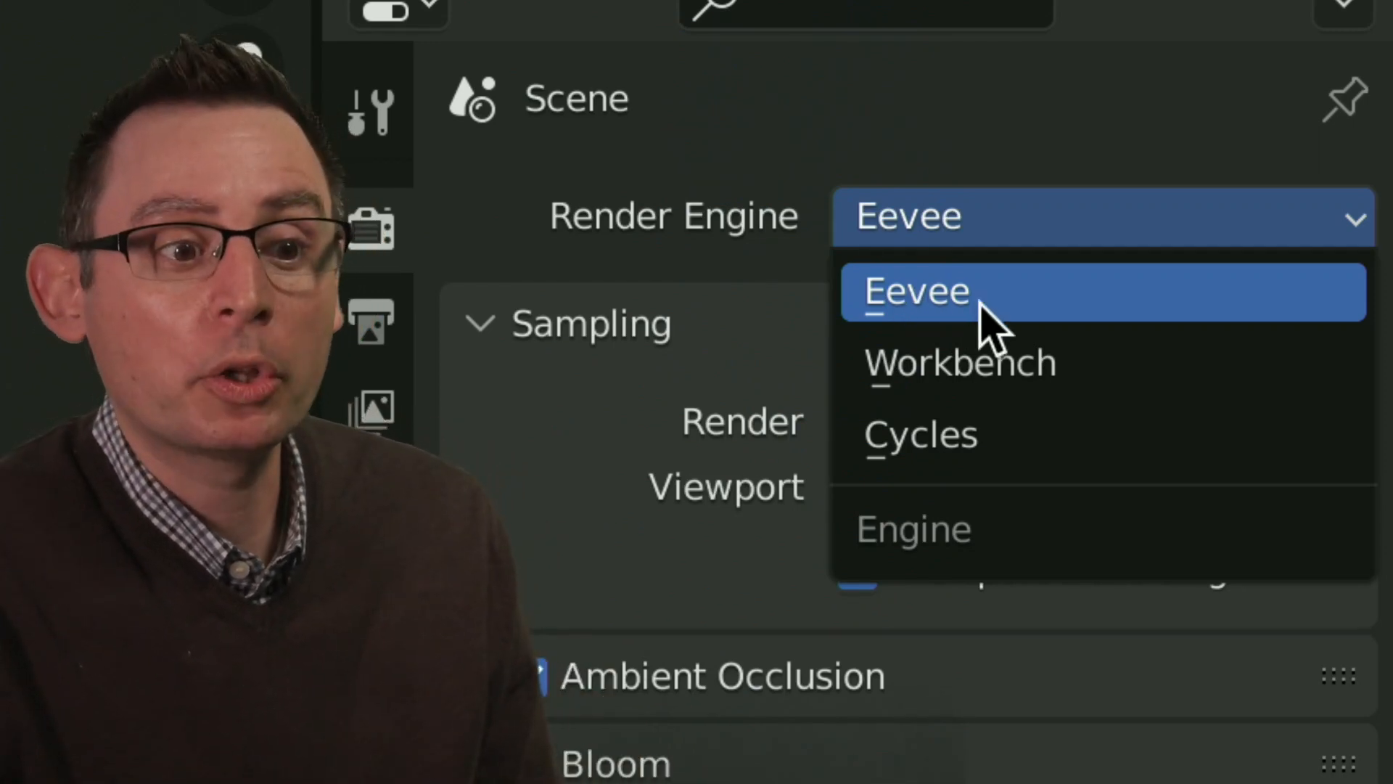
- Keep Eevee as the render engine, showing 64 render and 16 viewport samples
{"action": "left_click", "coordinate": [915, 291]}
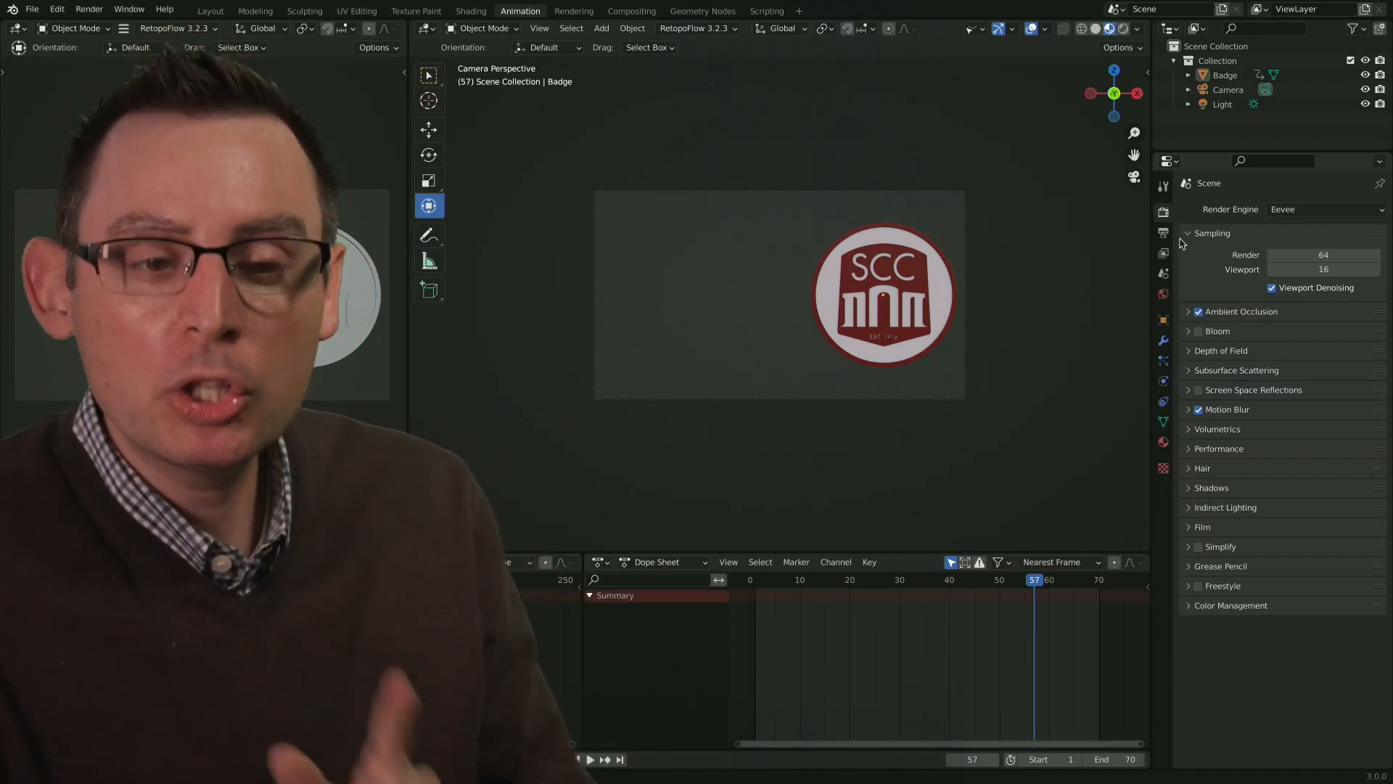
{"action": "mouse_move", "coordinate": [1162, 235]}
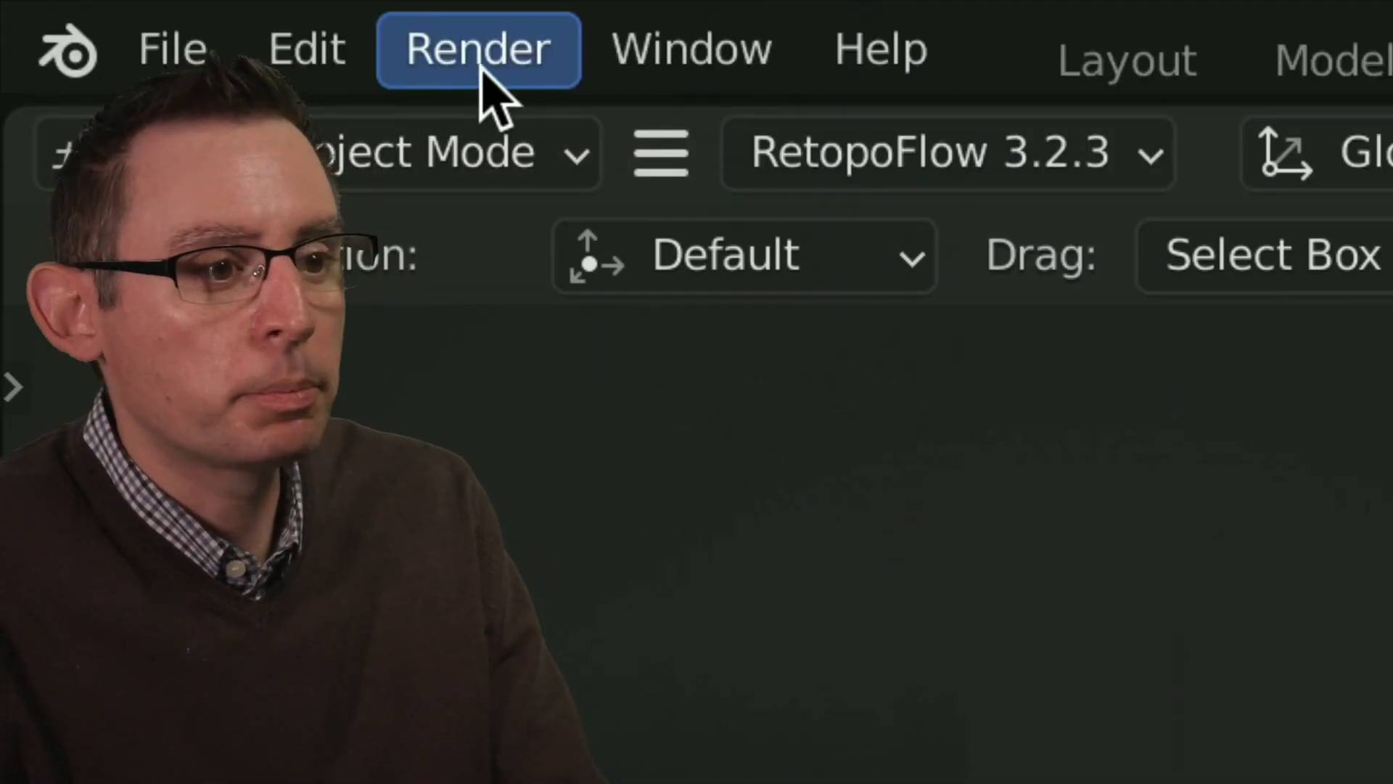
- Bring up the Render menu with Render Image and Render Animation commands
{"action": "left_click", "coordinate": [478, 48]}
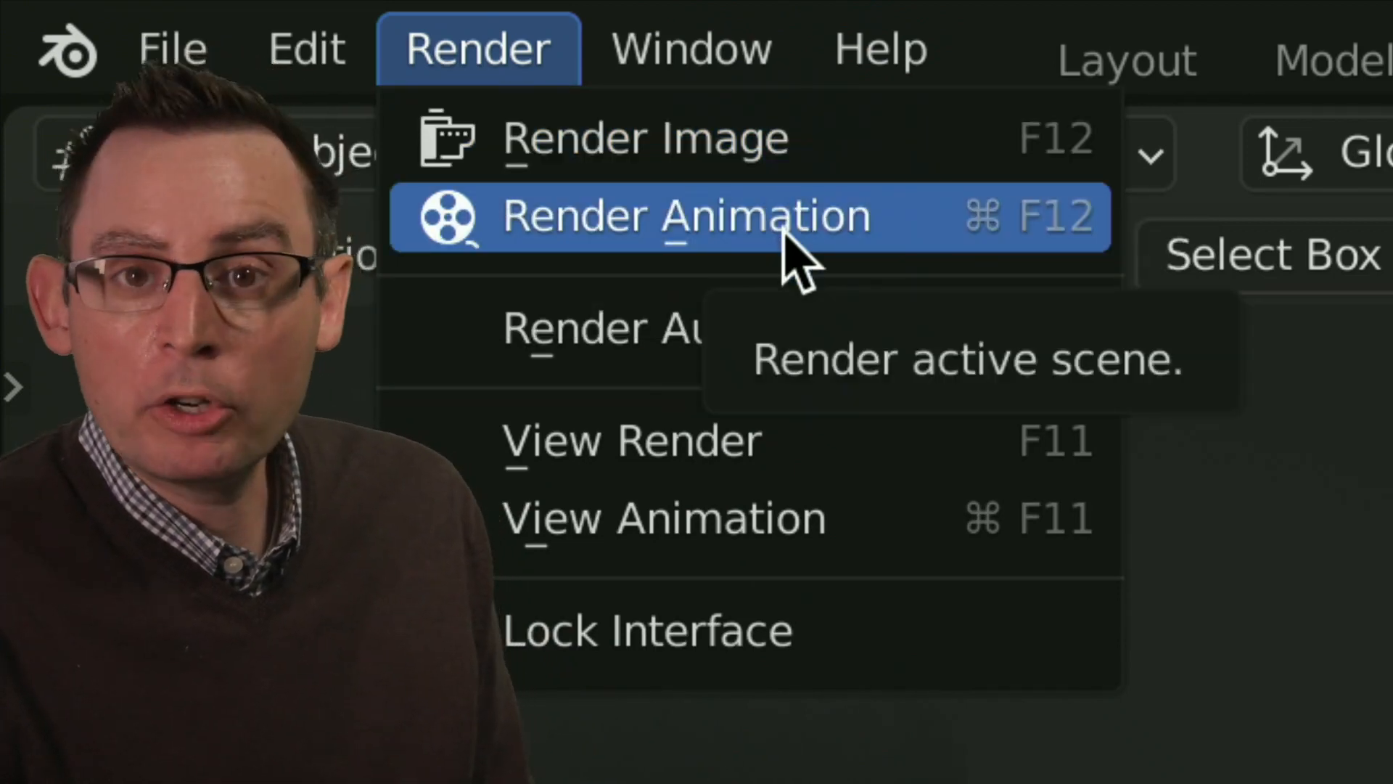
{"action": "mouse_move", "coordinate": [644, 138]}
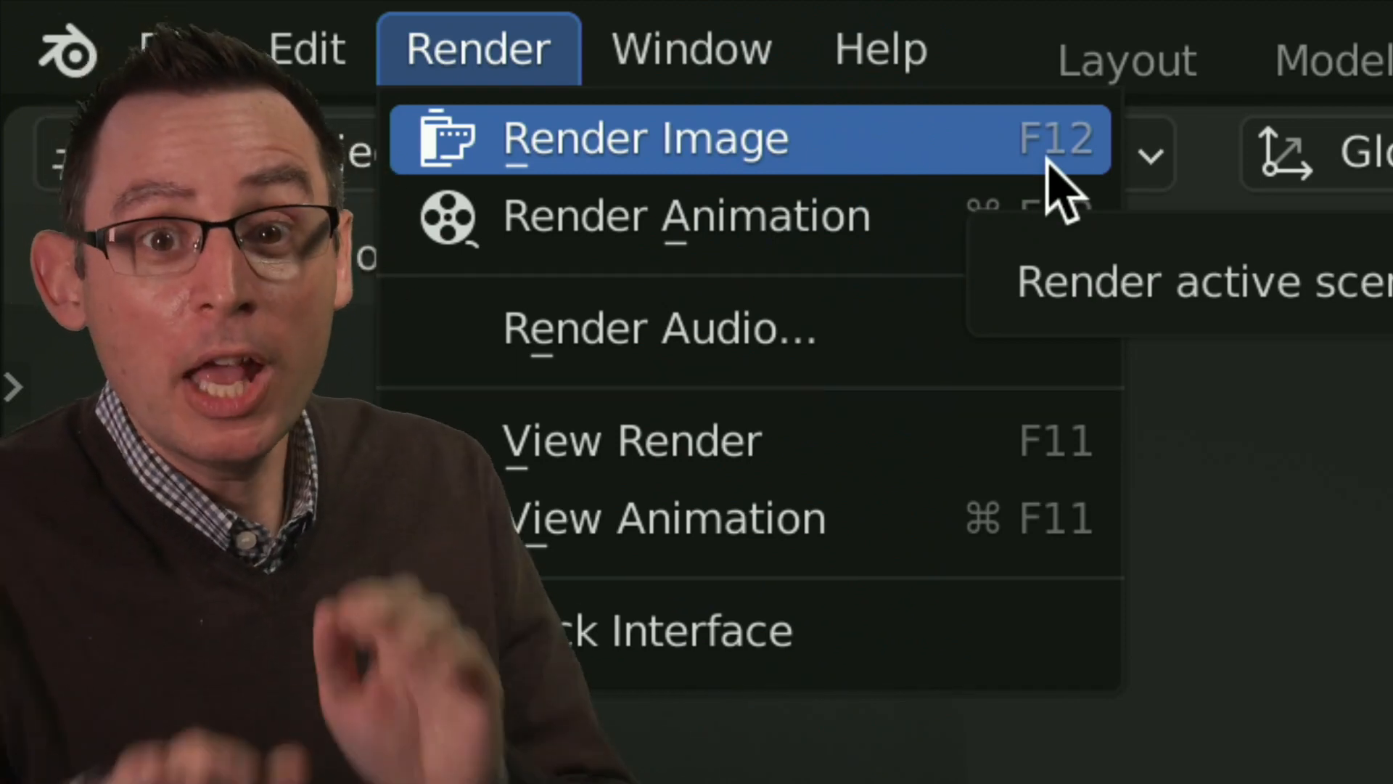
{"action": "mouse_move", "coordinate": [657, 142]}
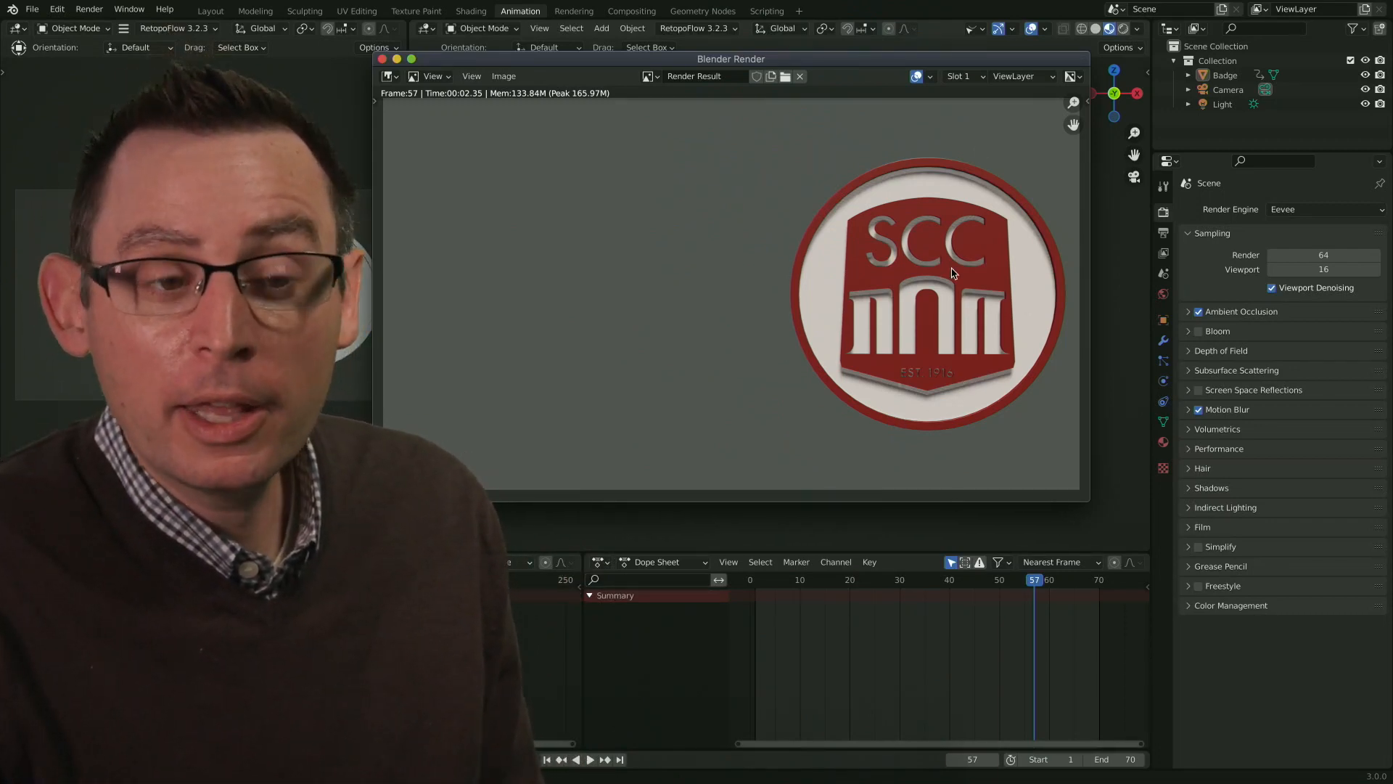
- Move the render result window aside after test-rendering frames 57 and 46
{"action": "left_click_drag", "start_coordinate": [730, 58], "coordinate": [684, 58]}
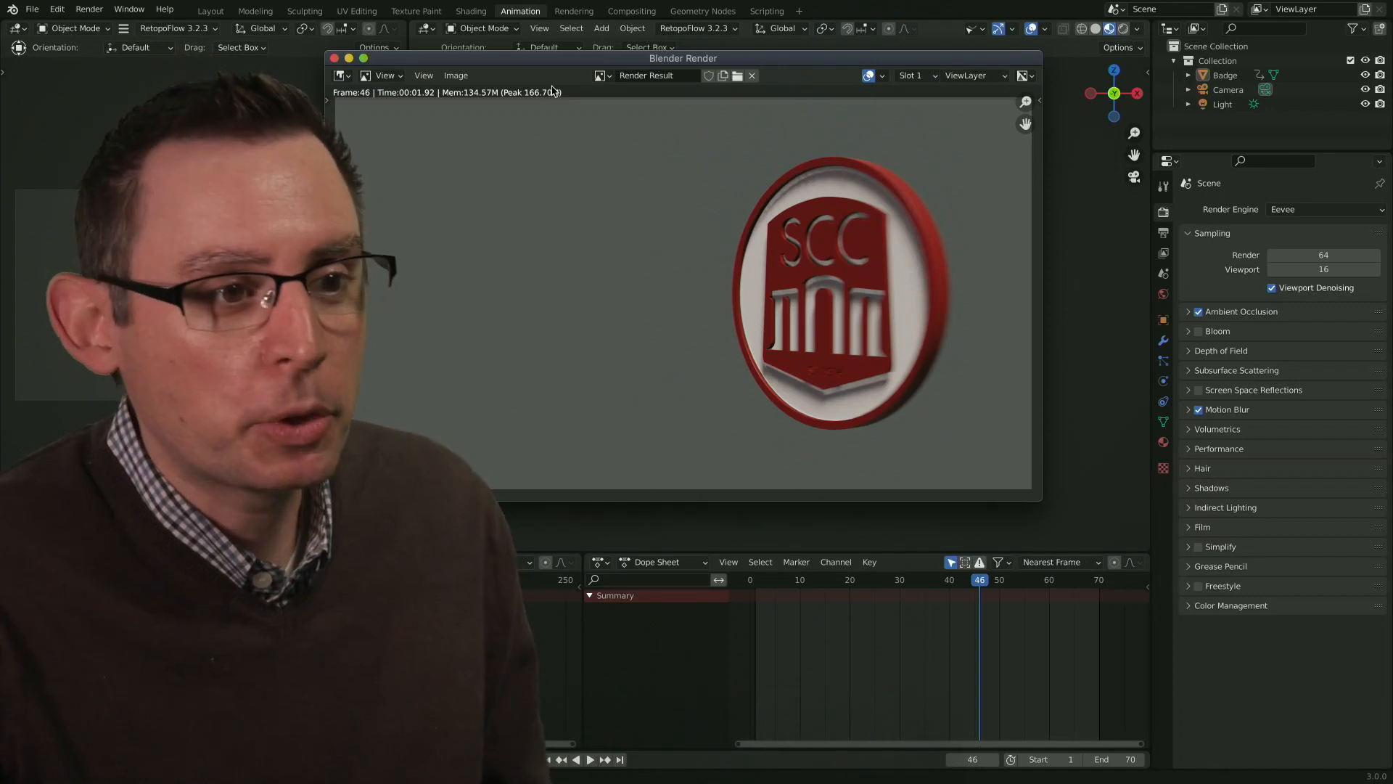
{"action": "left_click_drag", "start_coordinate": [683, 58], "coordinate": [711, 86]}
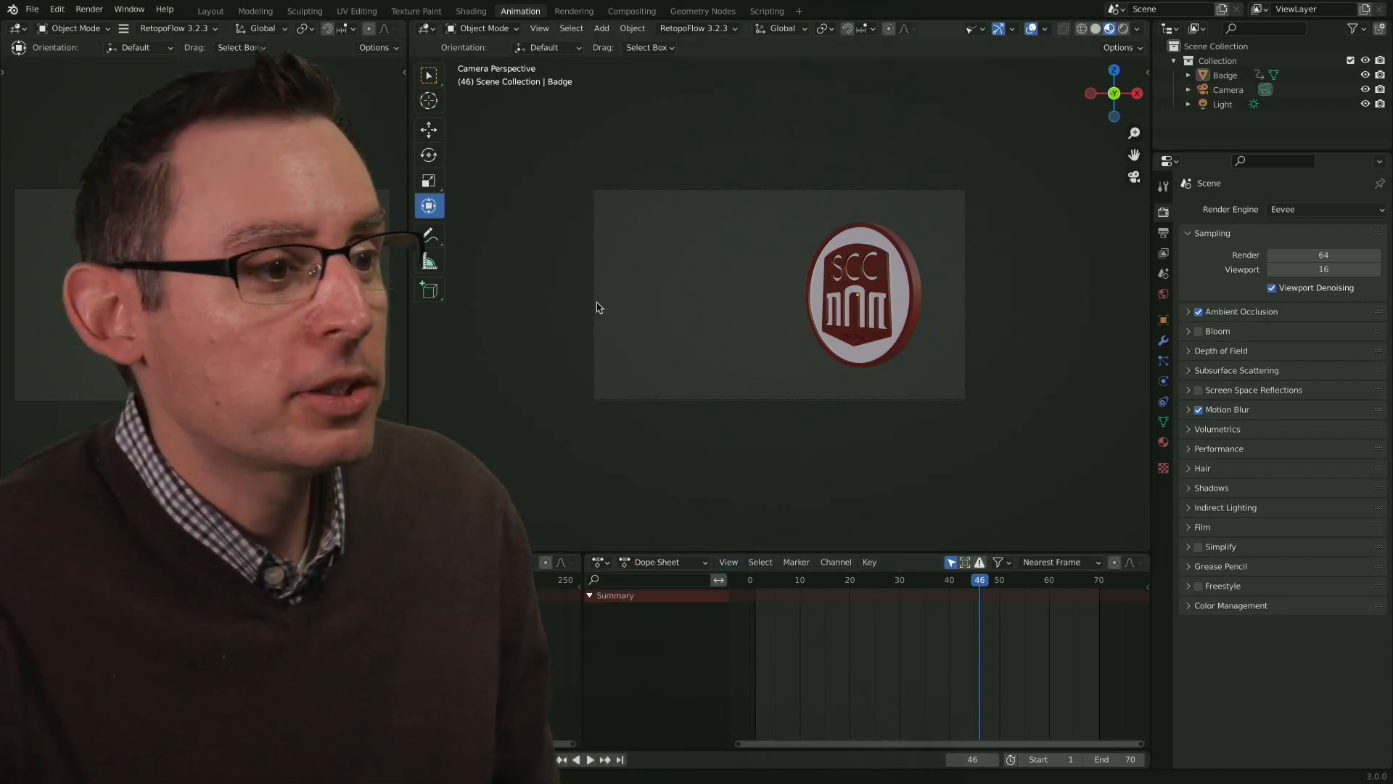
- Launch Render Animation to render the whole badge animation as a video
{"action": "left_click", "coordinate": [88, 9]}
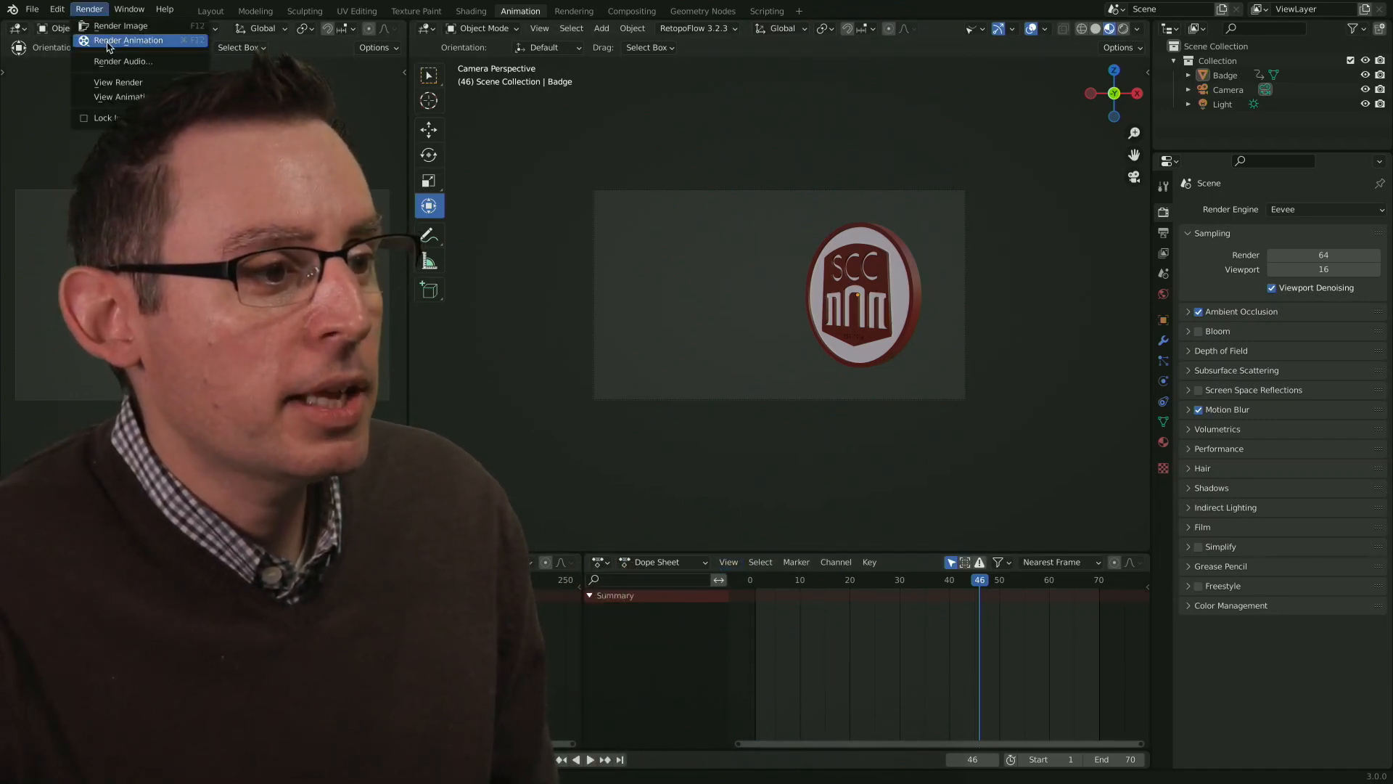
{"action": "left_click", "coordinate": [128, 40]}
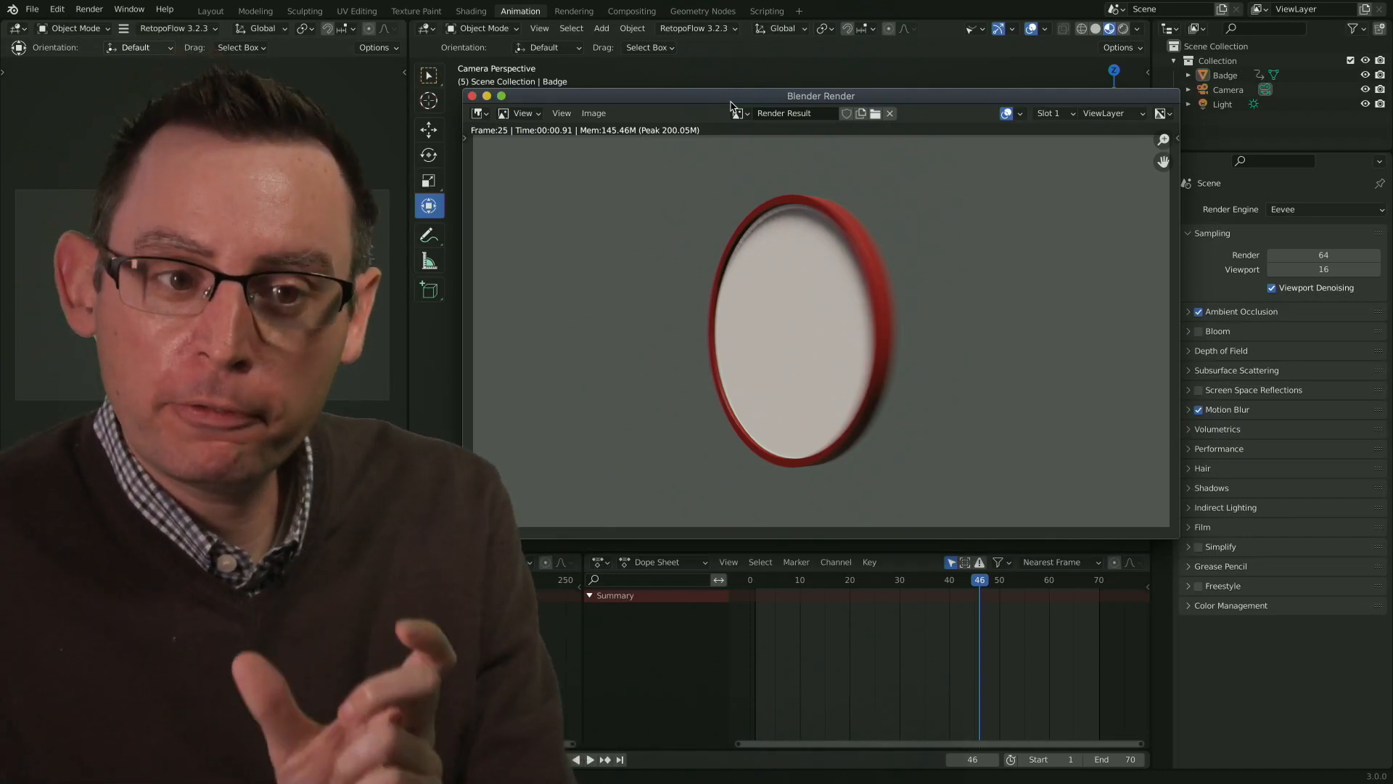
- Show the output settings with the Desktop destination and QuickTime H.264 format while rendering
{"action": "left_click_drag", "start_coordinate": [821, 96], "coordinate": [696, 69]}
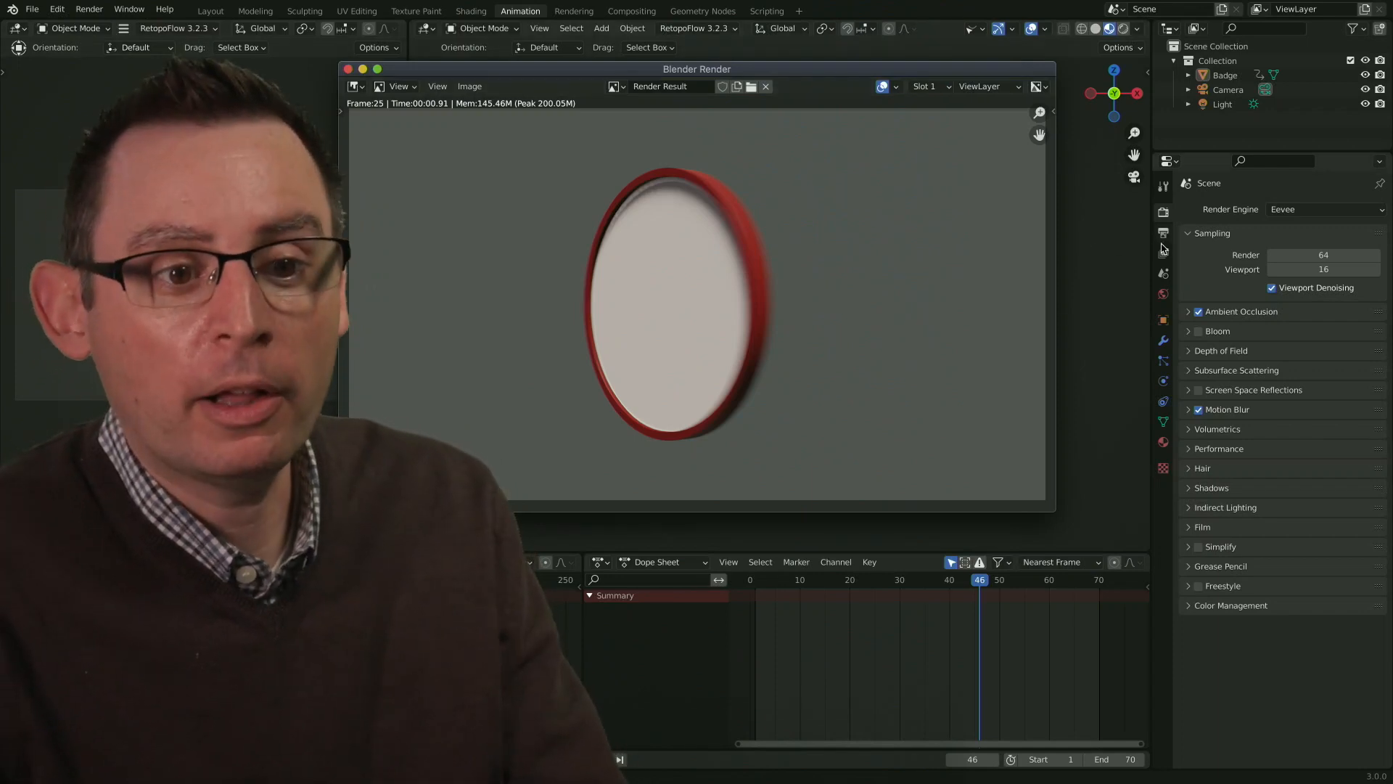
{"action": "left_click", "coordinate": [1163, 234]}
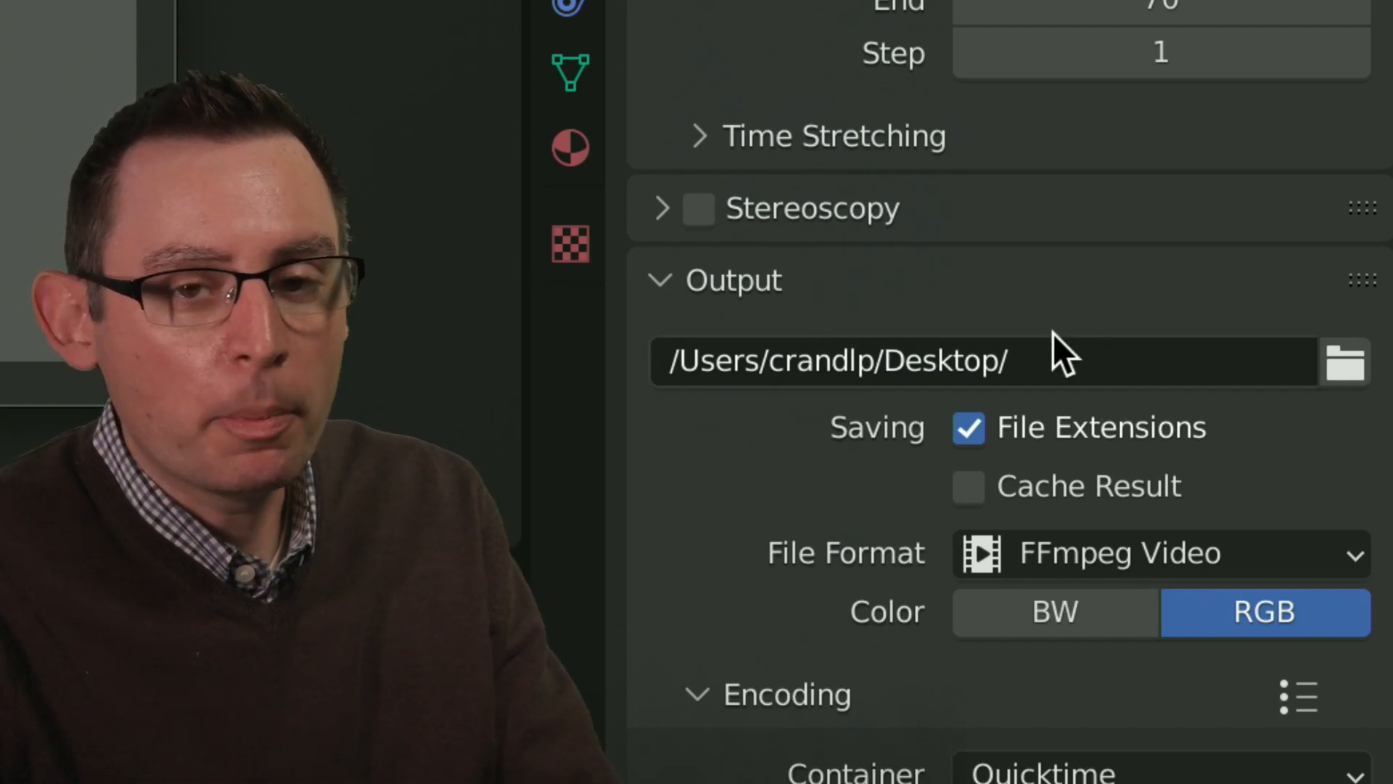
{"action": "mouse_move", "coordinate": [1034, 418]}
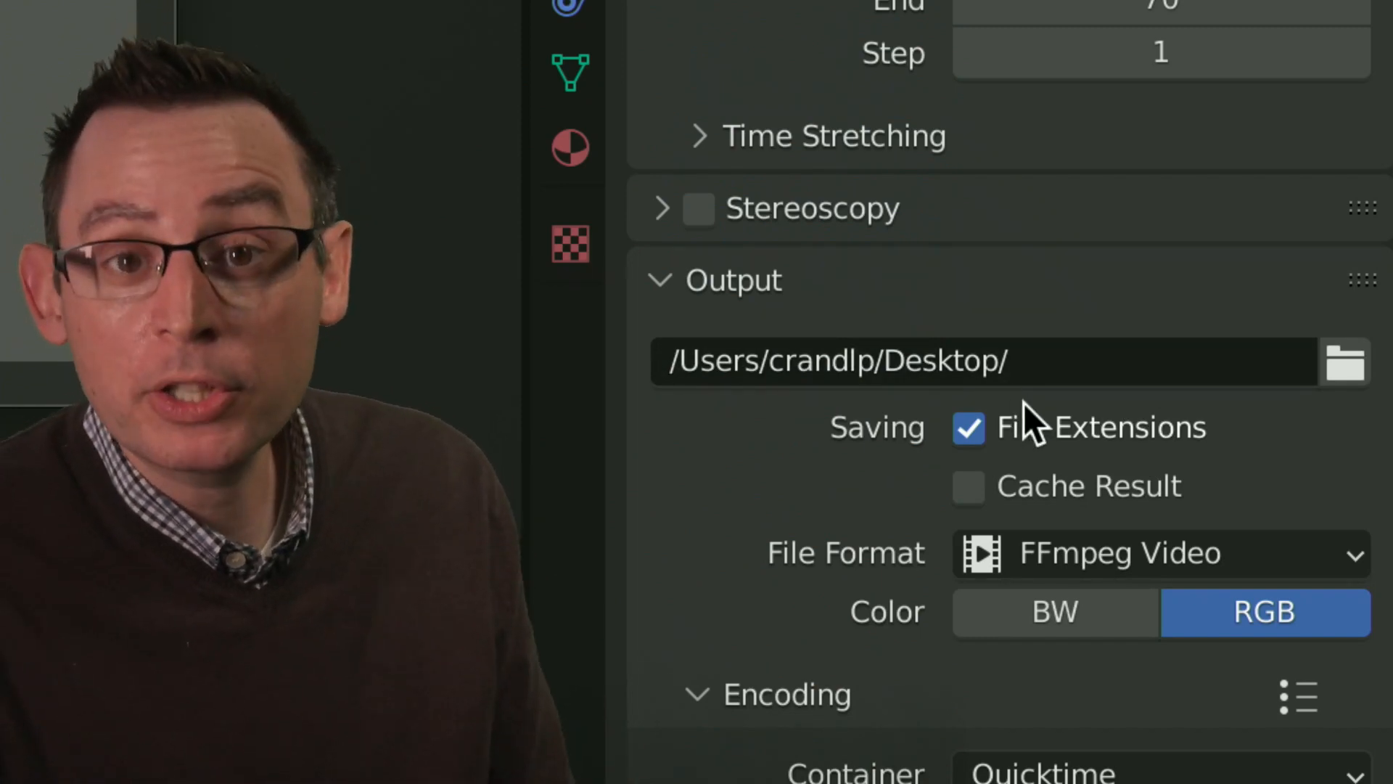
{"action": "mouse_move", "coordinate": [933, 435]}
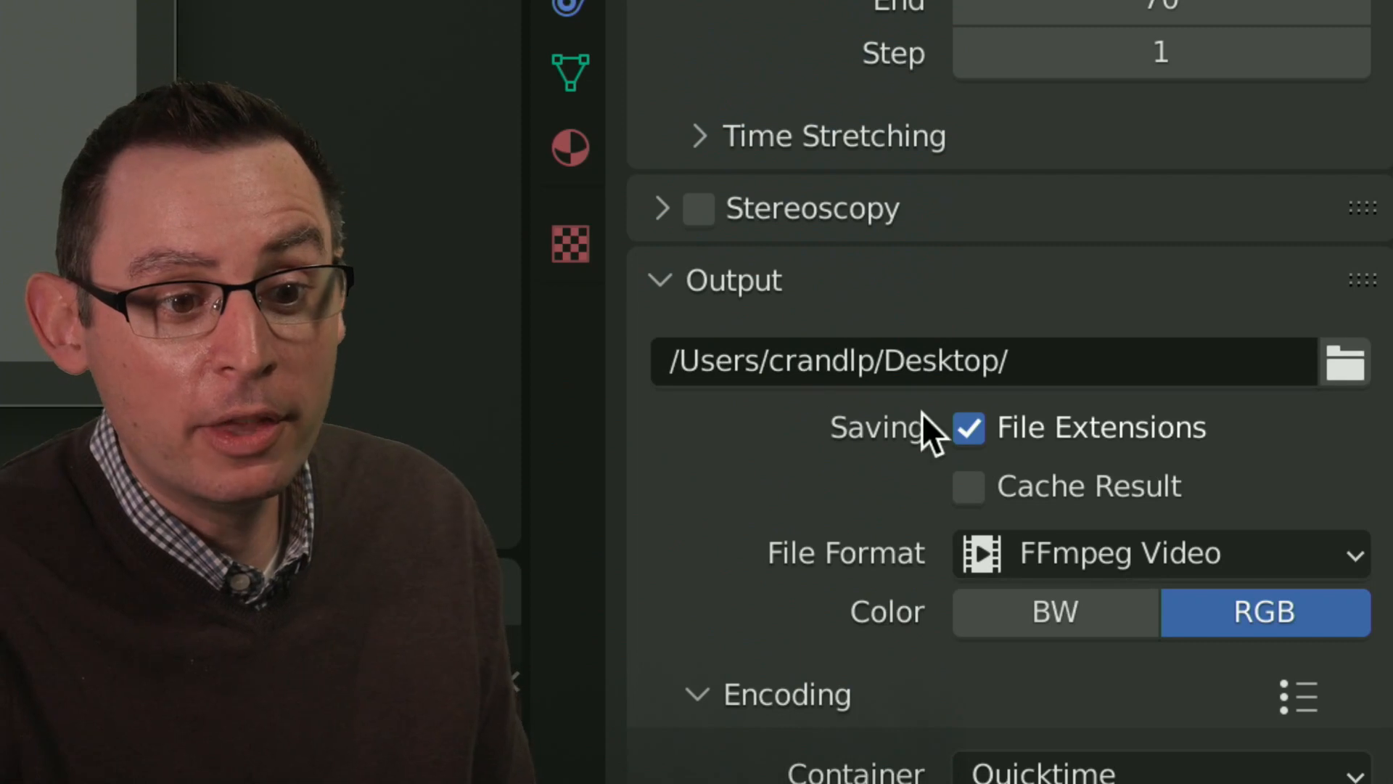
{"action": "mouse_move", "coordinate": [897, 365]}
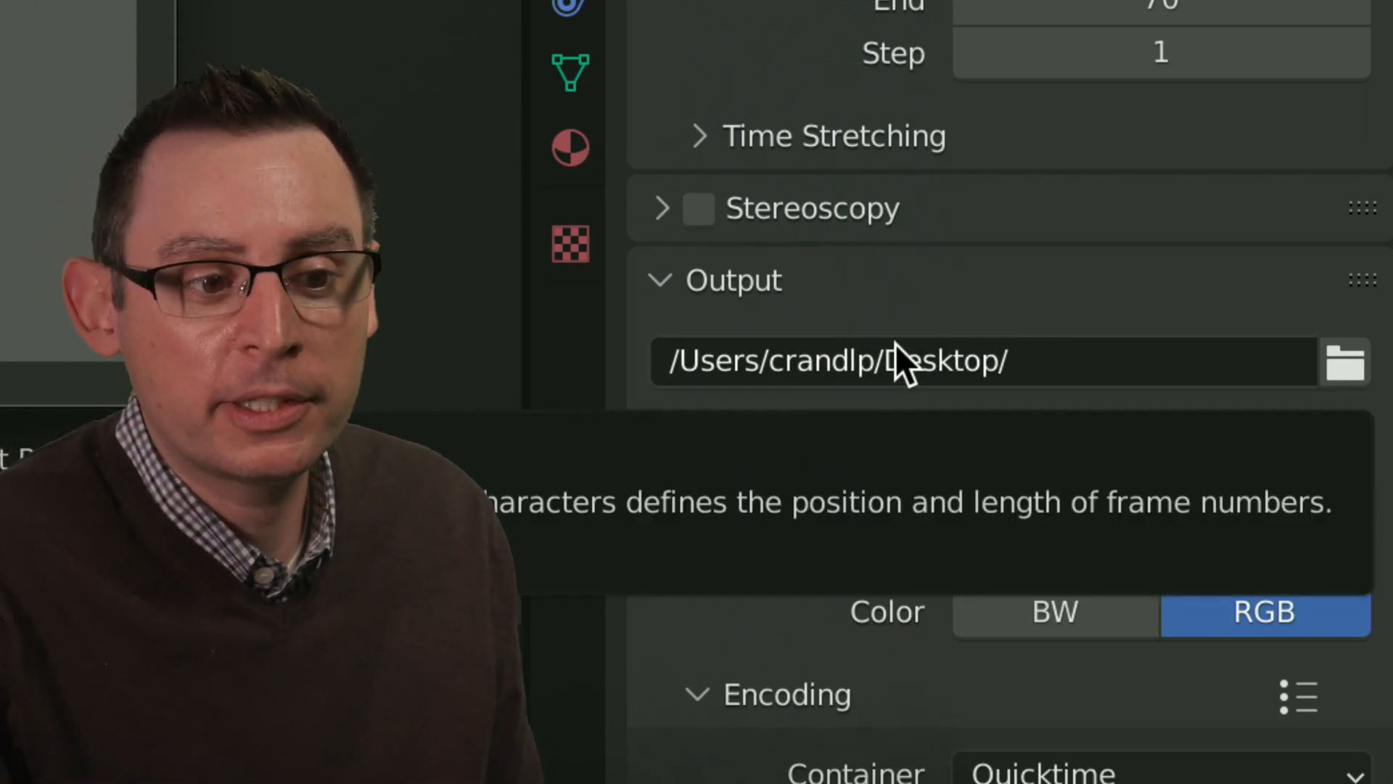
{"action": "mouse_move", "coordinate": [924, 395]}
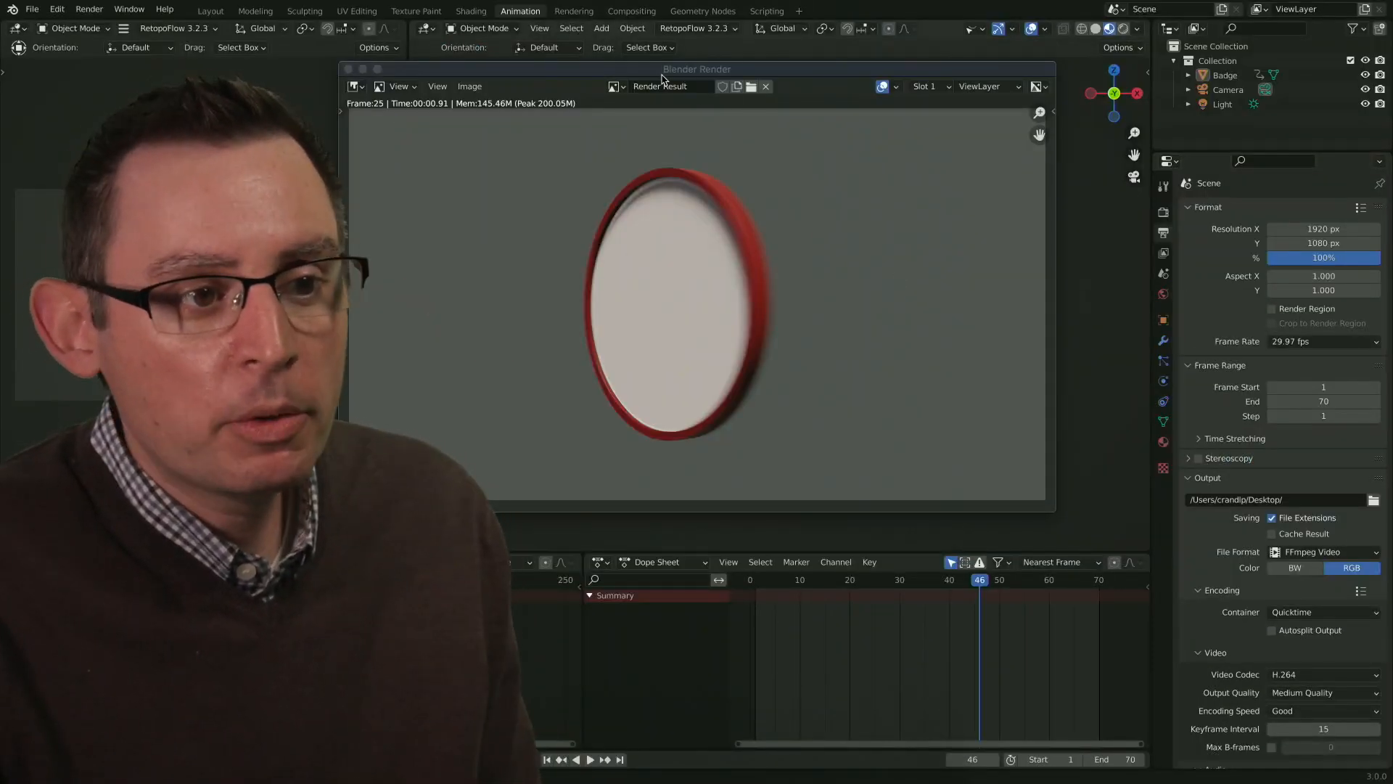
{"action": "left_click_drag", "start_coordinate": [697, 69], "coordinate": [726, 84]}
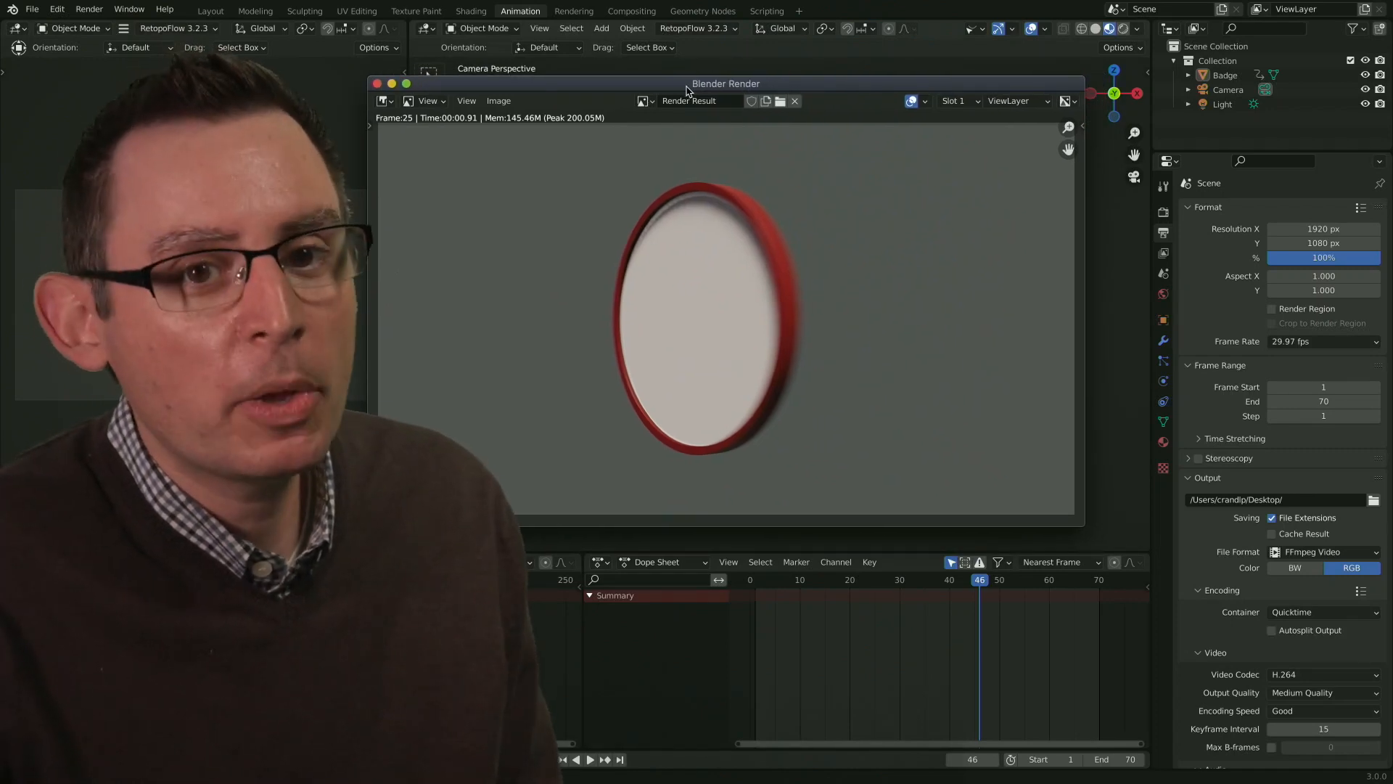